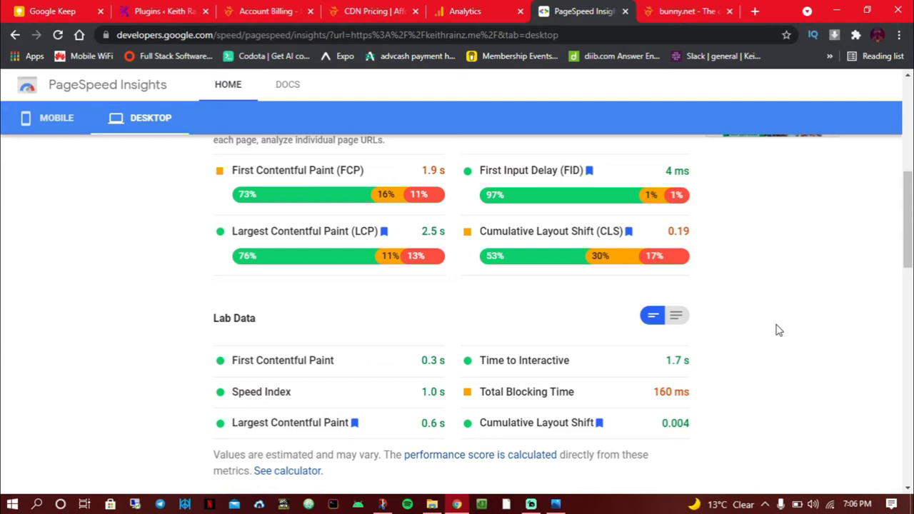
# - Review the PageSpeed desktop lab metrics, highlighting Total Blocking Time and several Lab Data values
pyautogui.scroll(3)
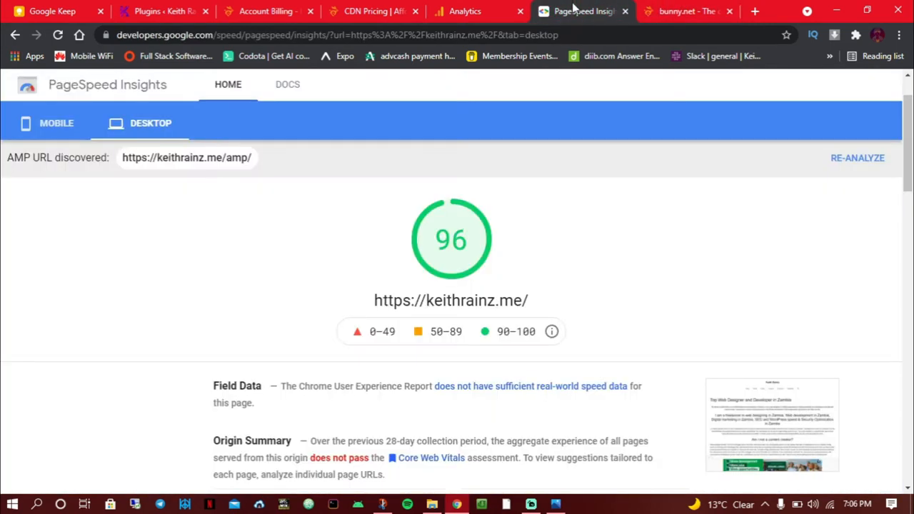
pyautogui.moveTo(497, 350)
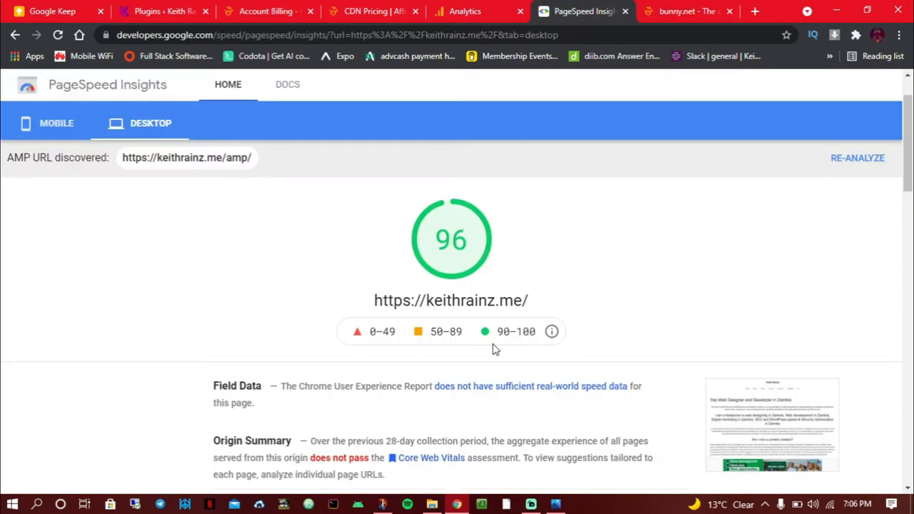
pyautogui.scroll(-3)
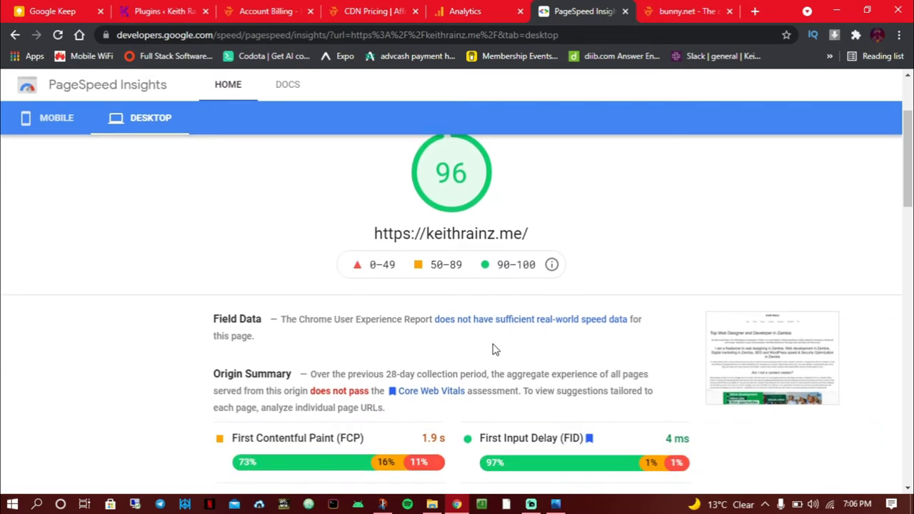
pyautogui.scroll(-3)
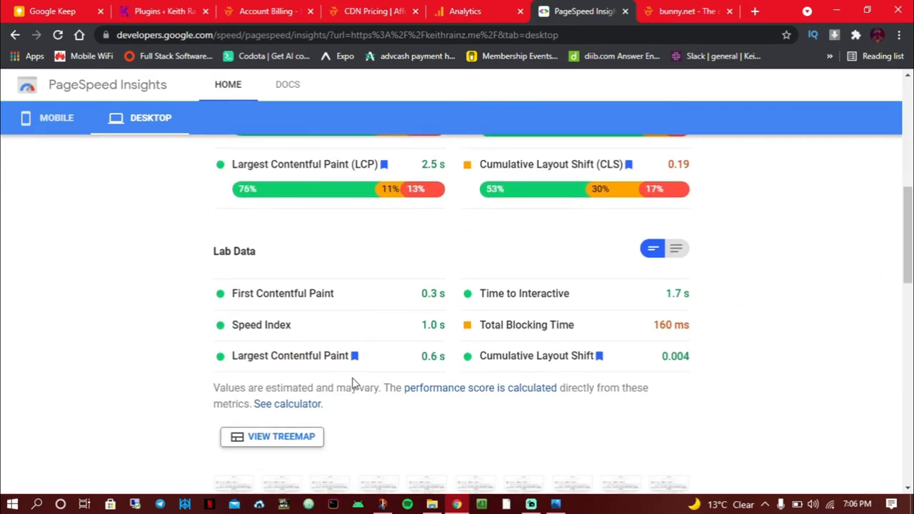
pyautogui.scroll(3)
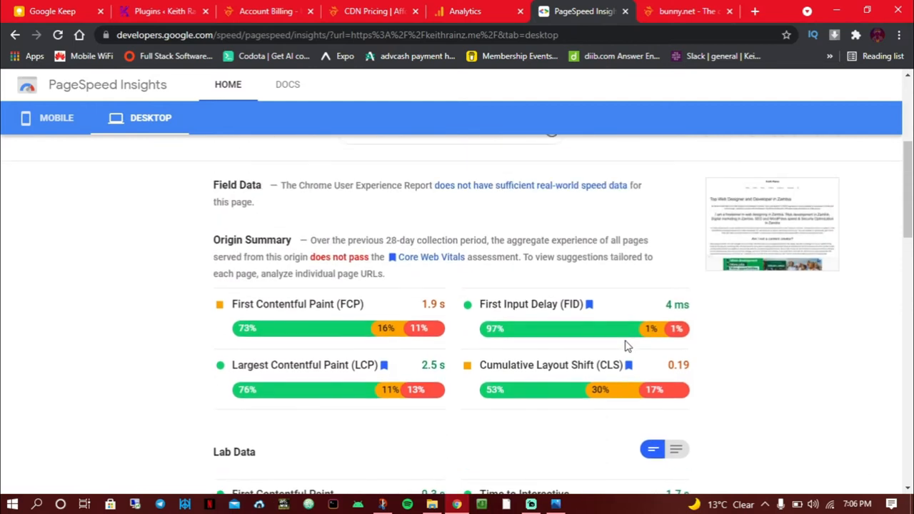
pyautogui.scroll(-3)
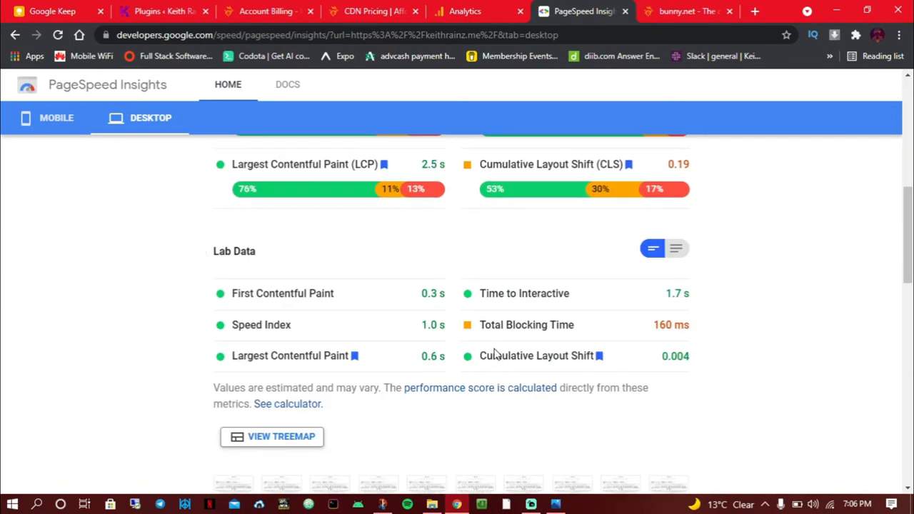
pyautogui.doubleClick(525, 324)
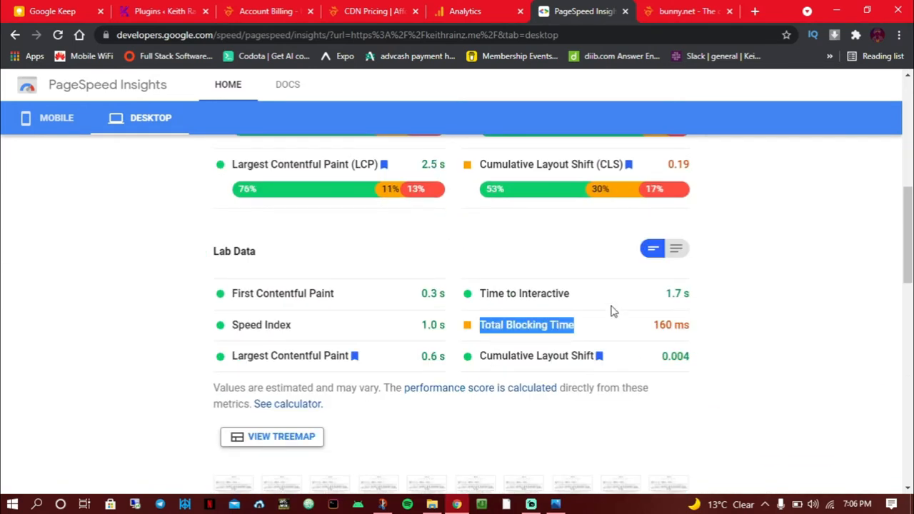
pyautogui.moveTo(651, 397)
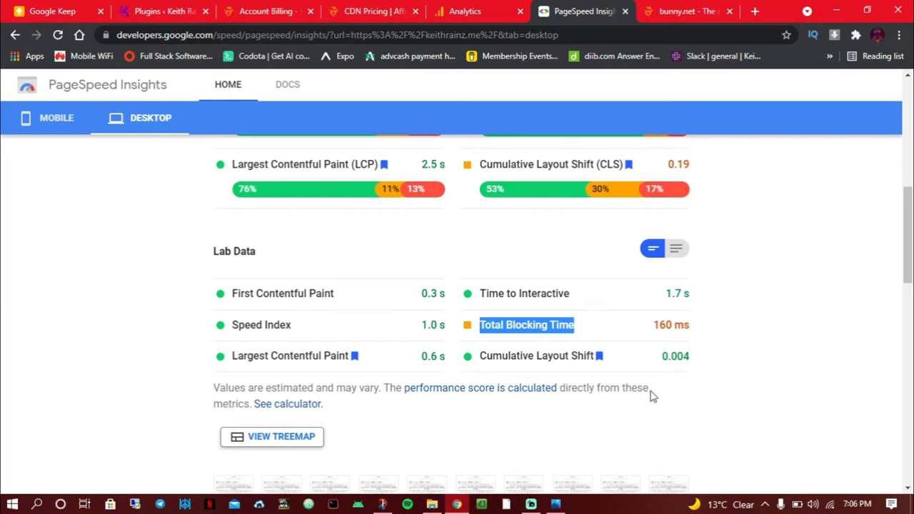
pyautogui.moveTo(383, 285)
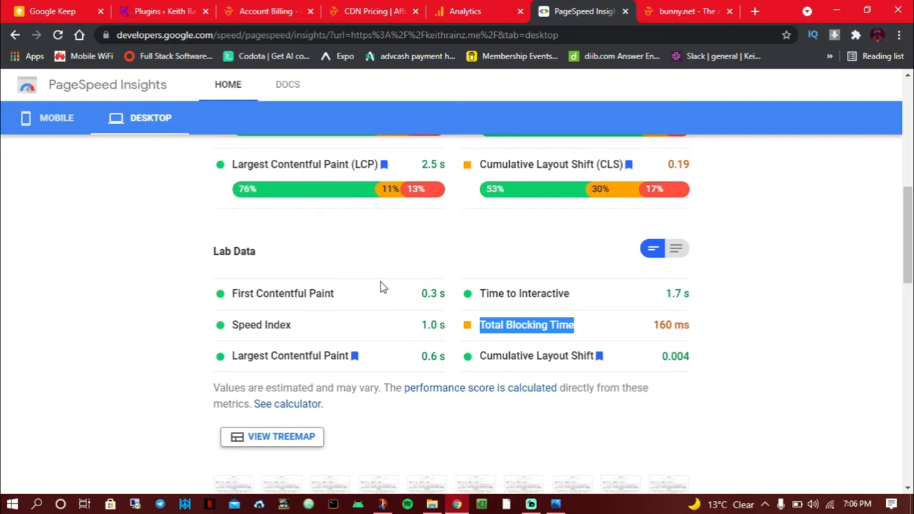
pyautogui.moveTo(450, 315)
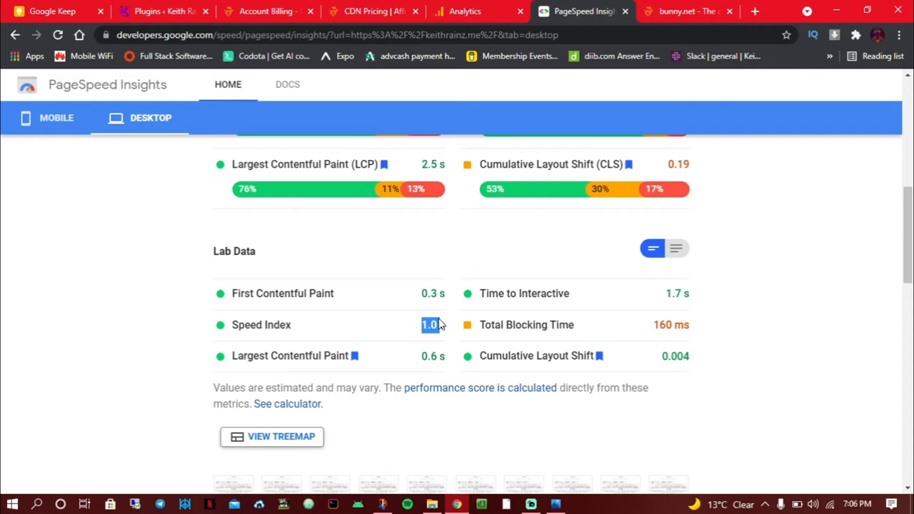
pyautogui.moveTo(431, 326); pyautogui.dragTo(454, 356)
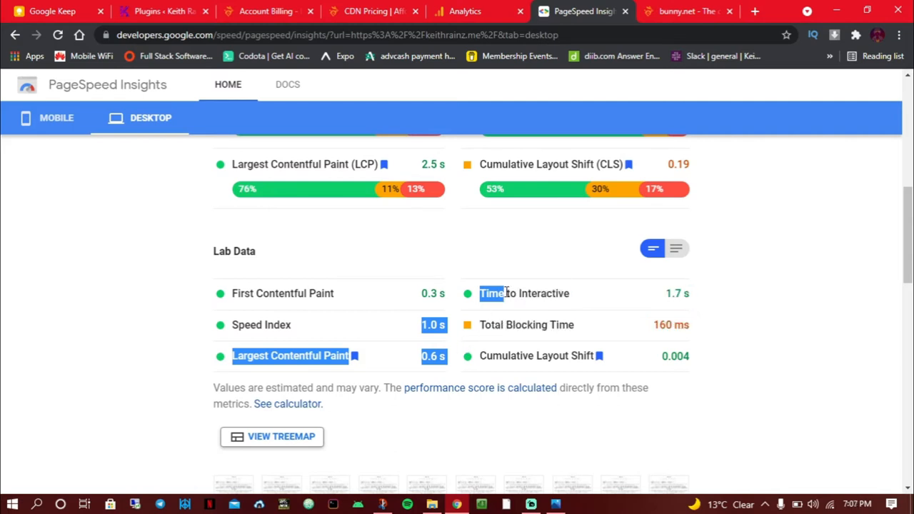
pyautogui.moveTo(685, 11)
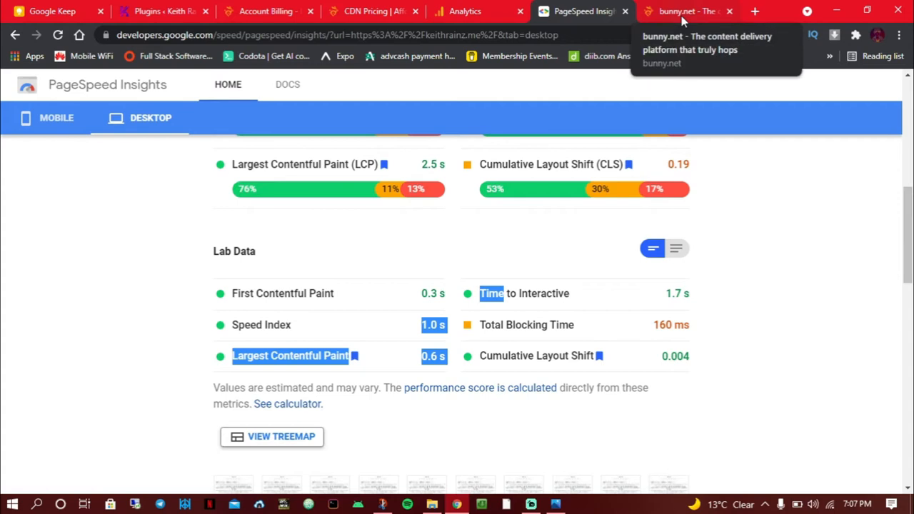
# - Switch to the bunny.net homepage
pyautogui.click(686, 11)
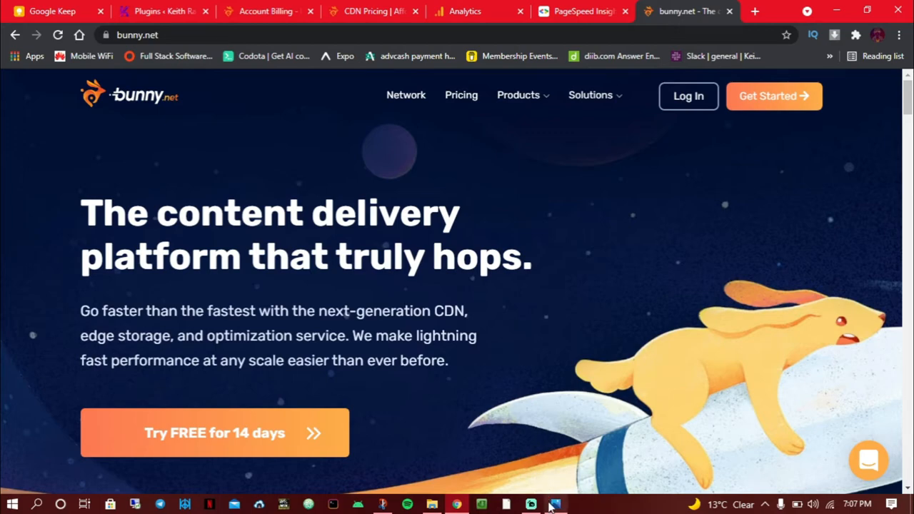
# - Bring up the world map image with the Germany marker
pyautogui.click(554, 505)
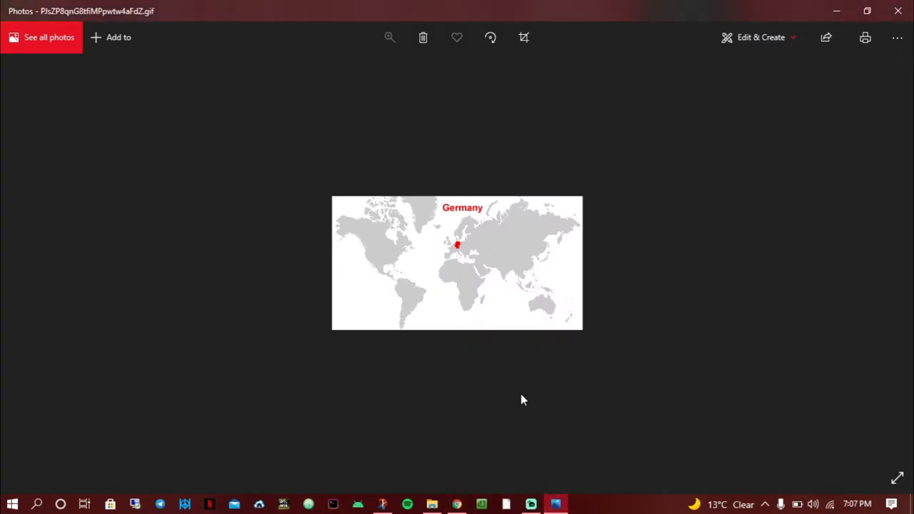
pyautogui.moveTo(470, 294)
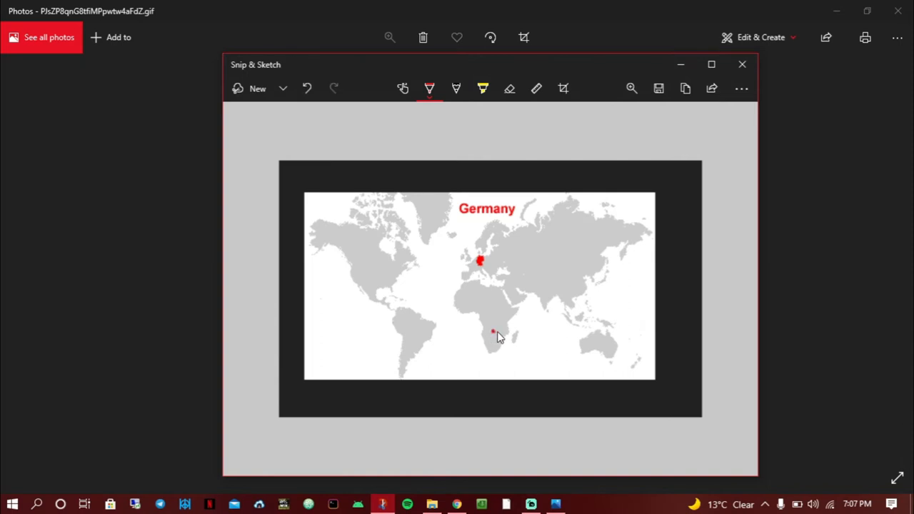
pyautogui.moveTo(497, 336)
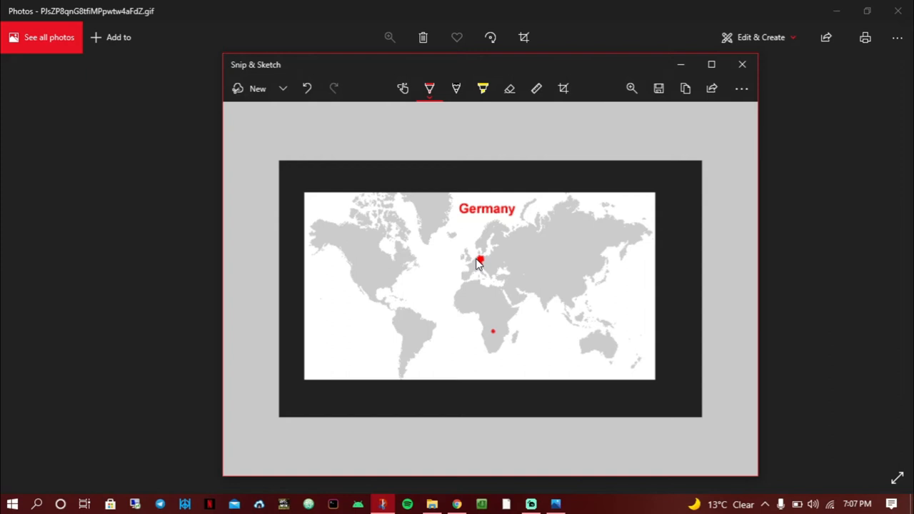
pyautogui.moveTo(478, 309)
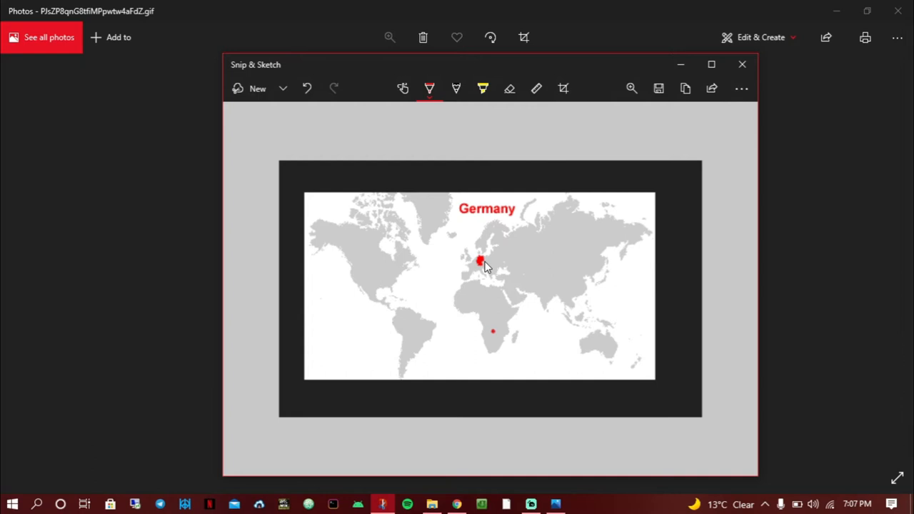
pyautogui.moveTo(487, 307)
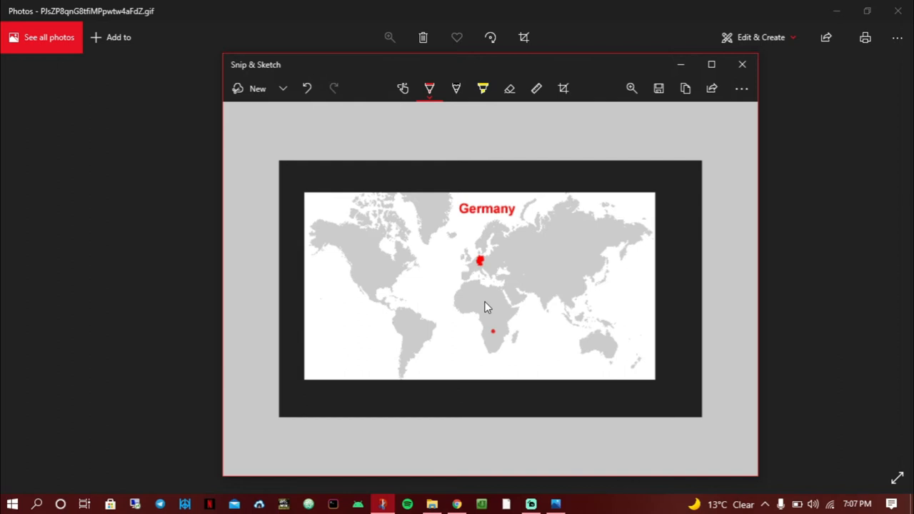
pyautogui.moveTo(460, 470)
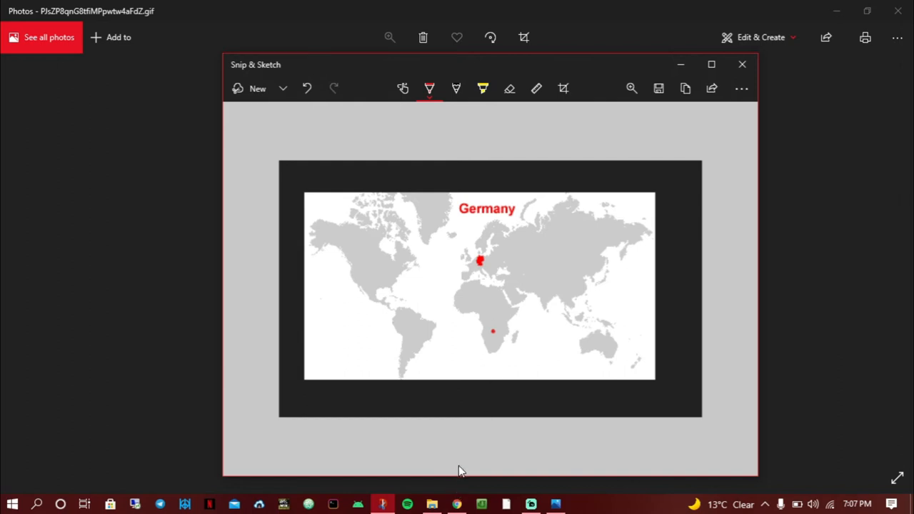
pyautogui.moveTo(537, 296)
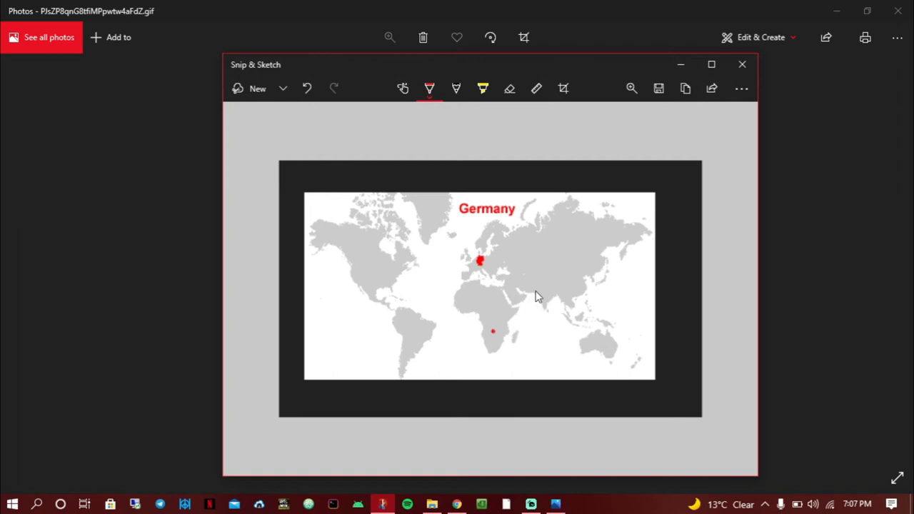
pyautogui.moveTo(486, 310)
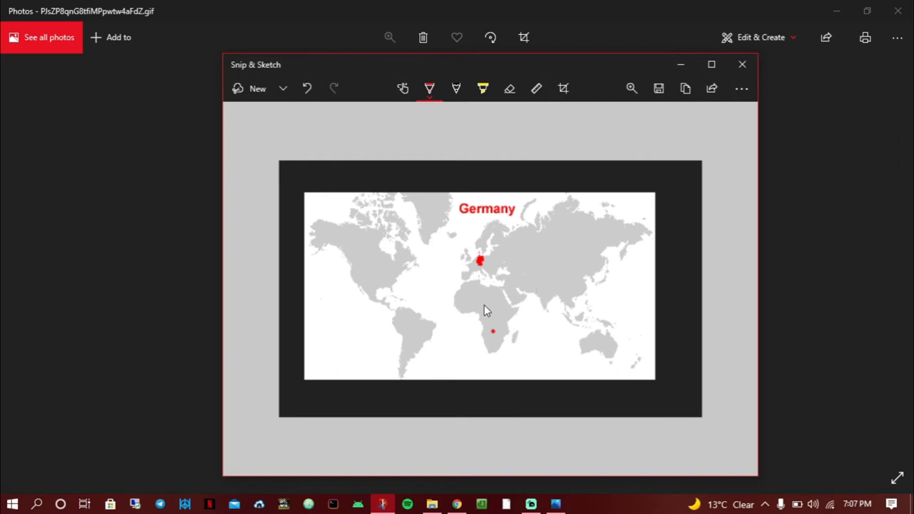
pyautogui.moveTo(496, 347)
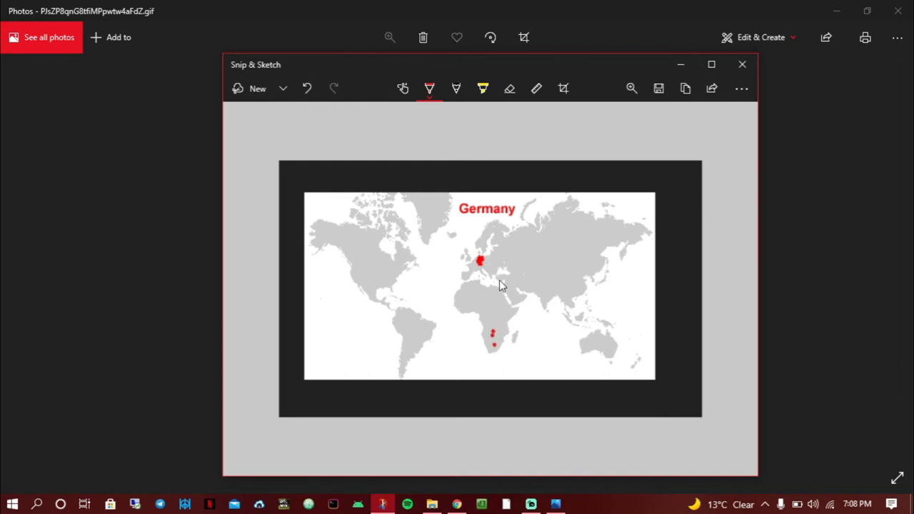
pyautogui.moveTo(480, 300)
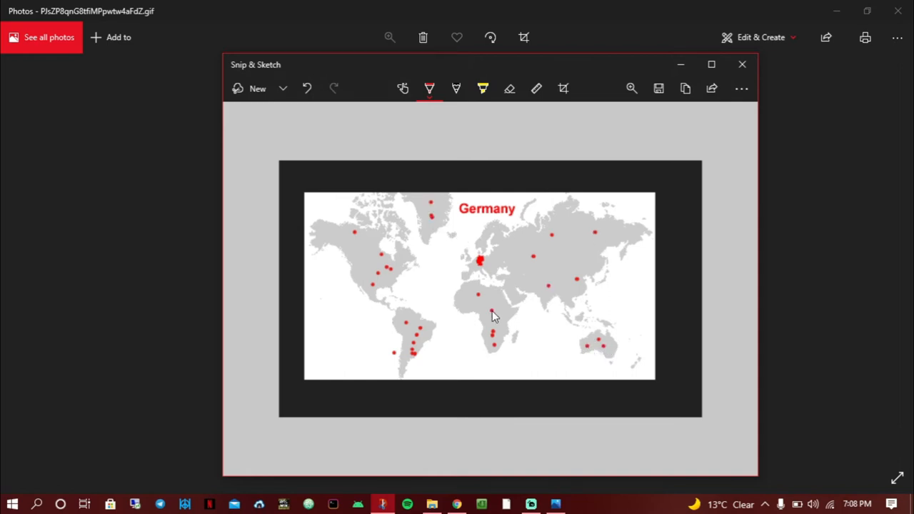
pyautogui.moveTo(584, 220)
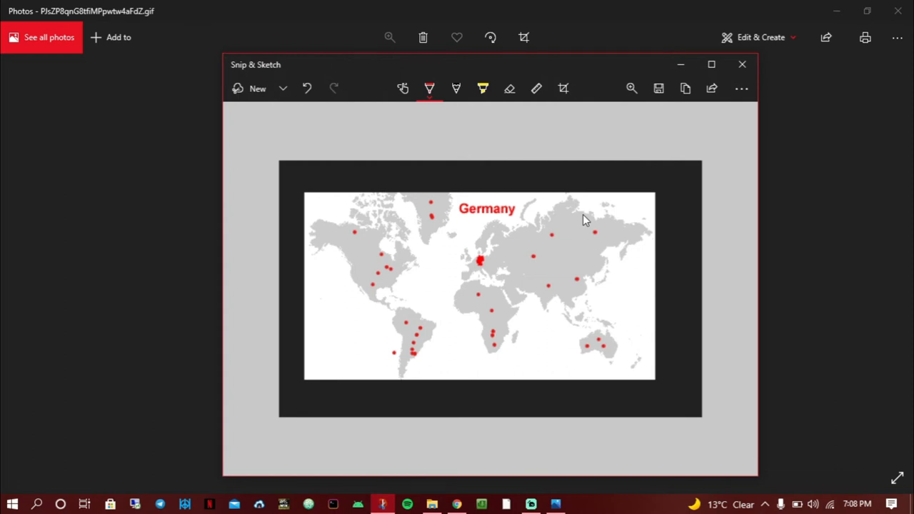
pyautogui.moveTo(557, 249)
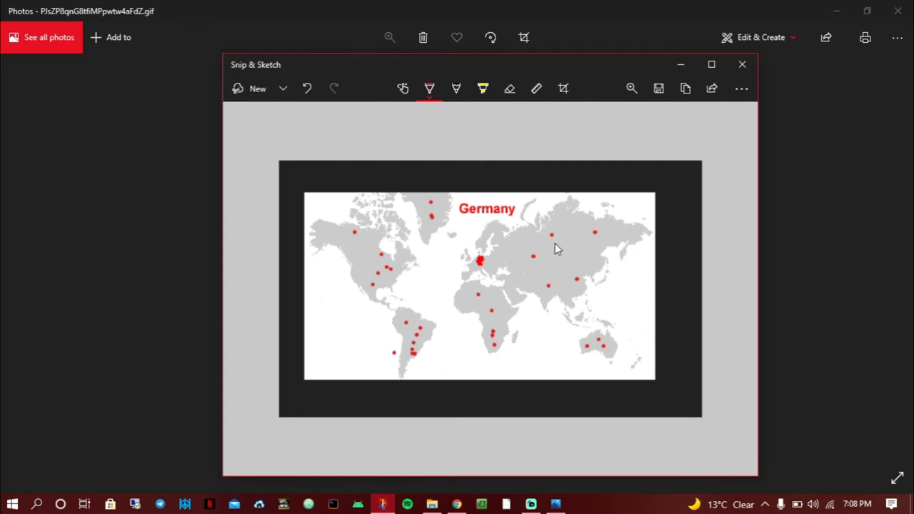
pyautogui.moveTo(494, 326)
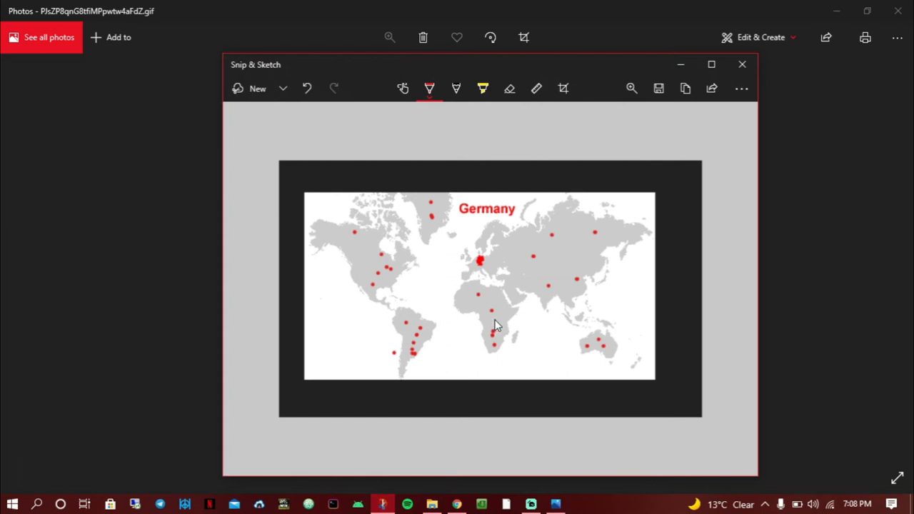
pyautogui.moveTo(499, 323)
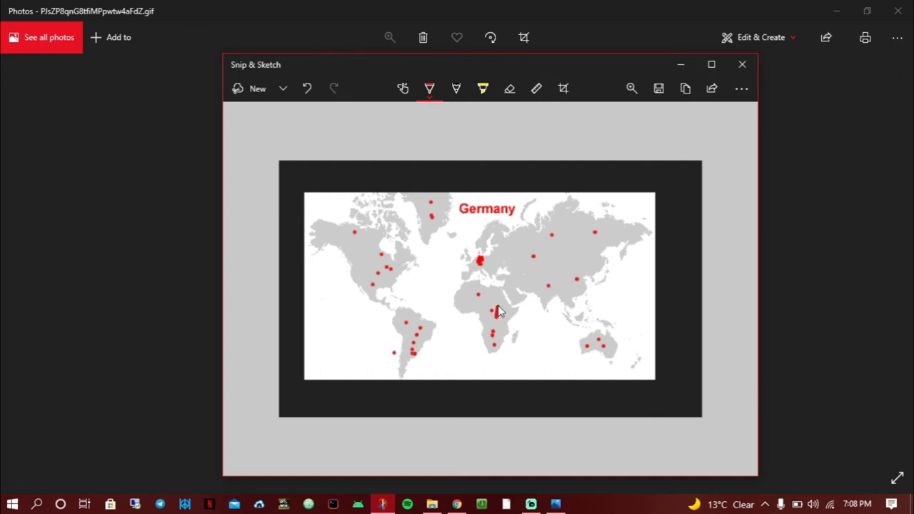
# - Draw a red pen line from the Germany dot down into Africa
pyautogui.moveTo(480, 260); pyautogui.dragTo(497, 311)
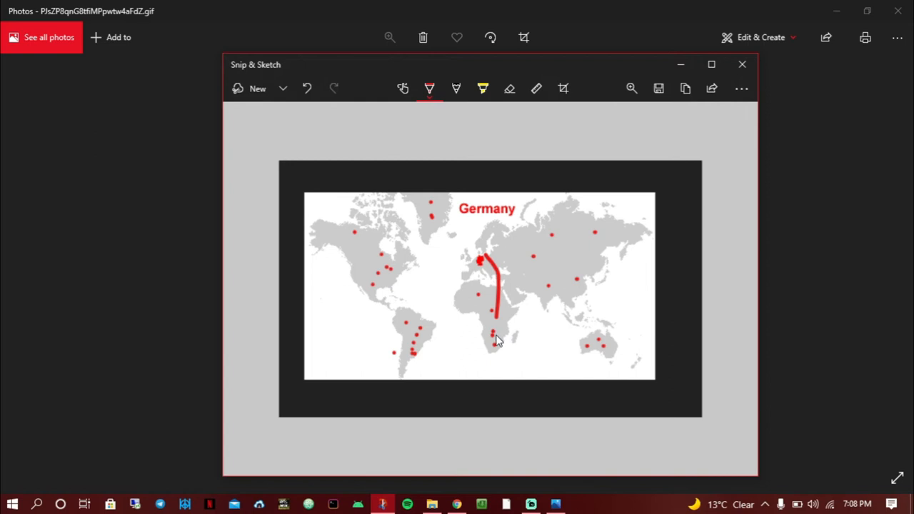
pyautogui.moveTo(503, 326)
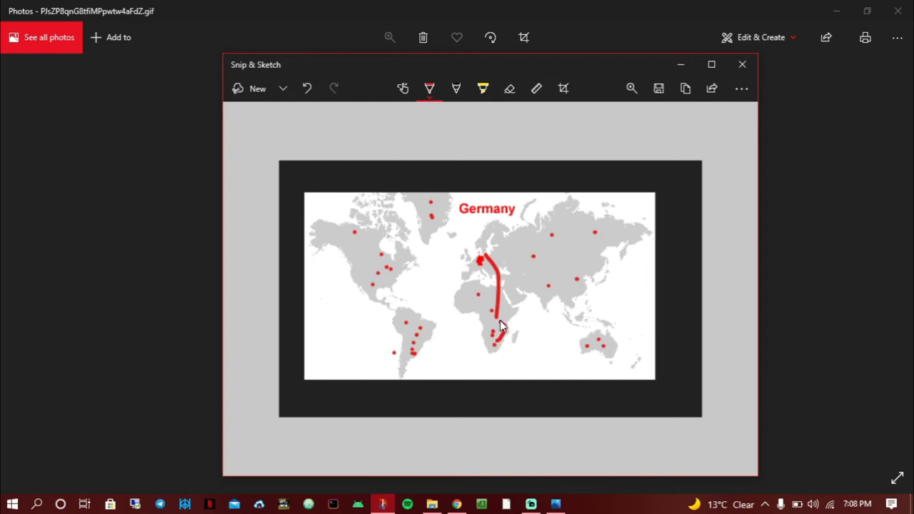
pyautogui.moveTo(498, 323)
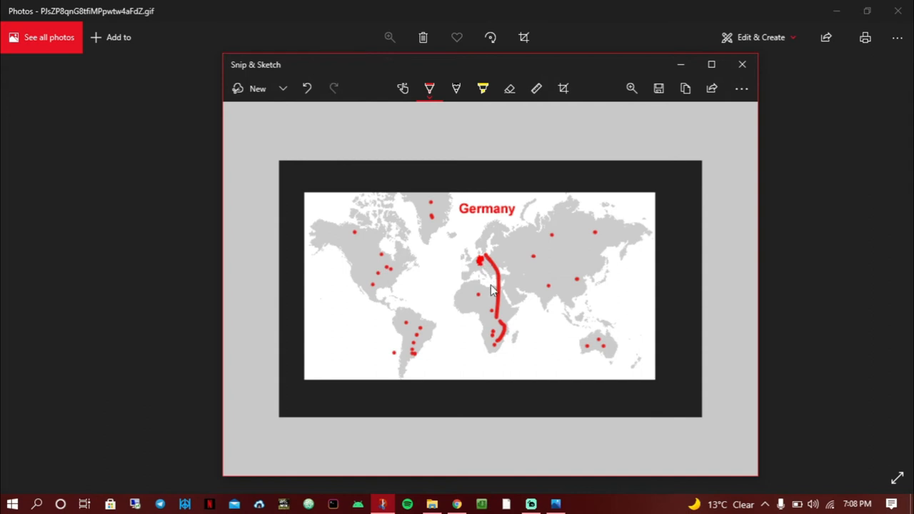
pyautogui.moveTo(495, 287)
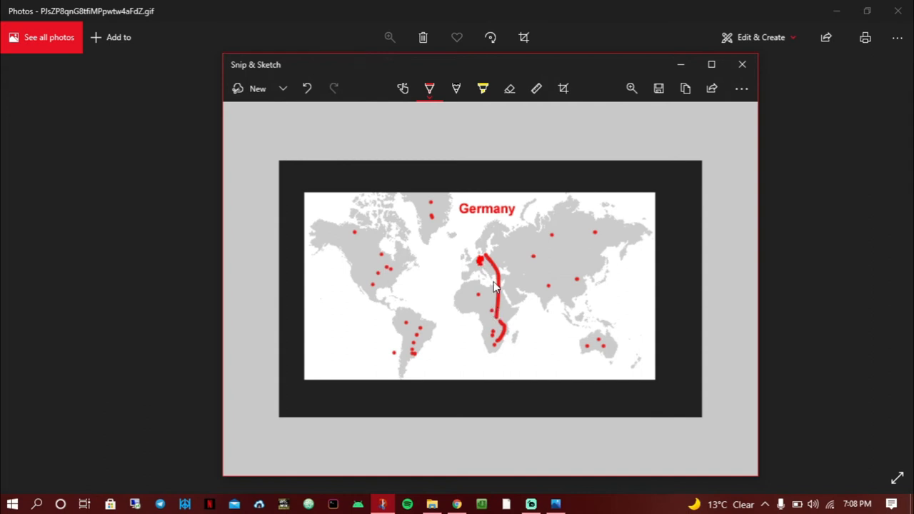
pyautogui.moveTo(518, 320)
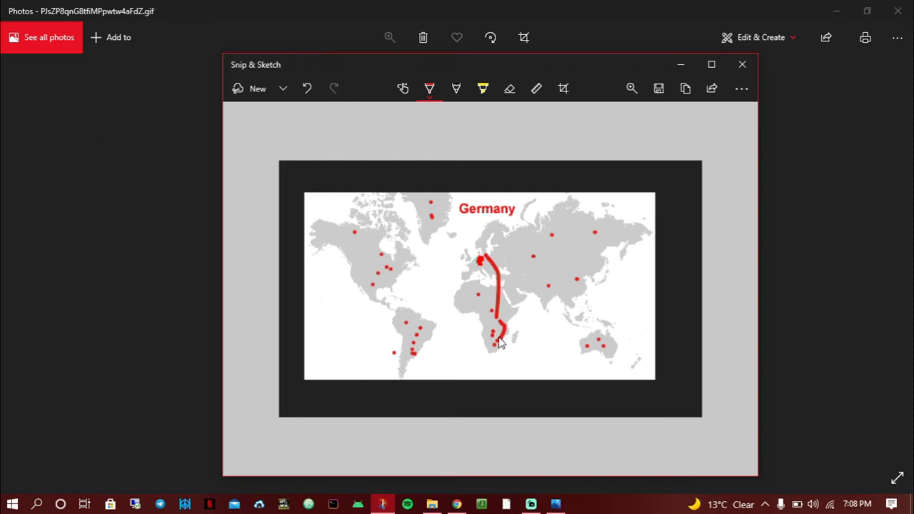
pyautogui.moveTo(492, 312)
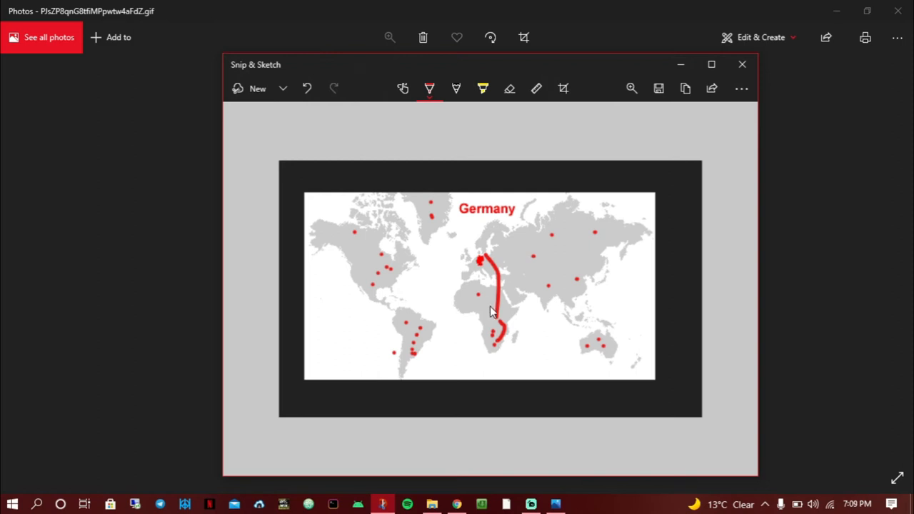
pyautogui.moveTo(494, 322)
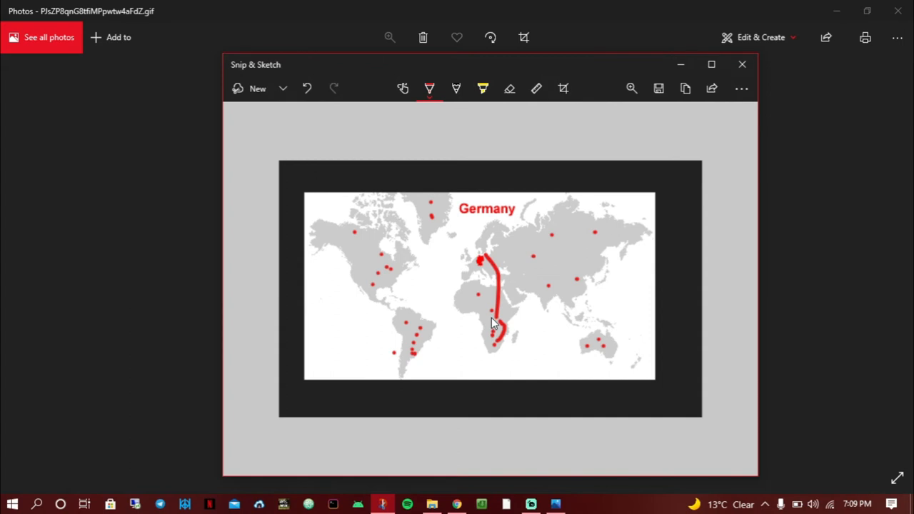
pyautogui.moveTo(640, 239)
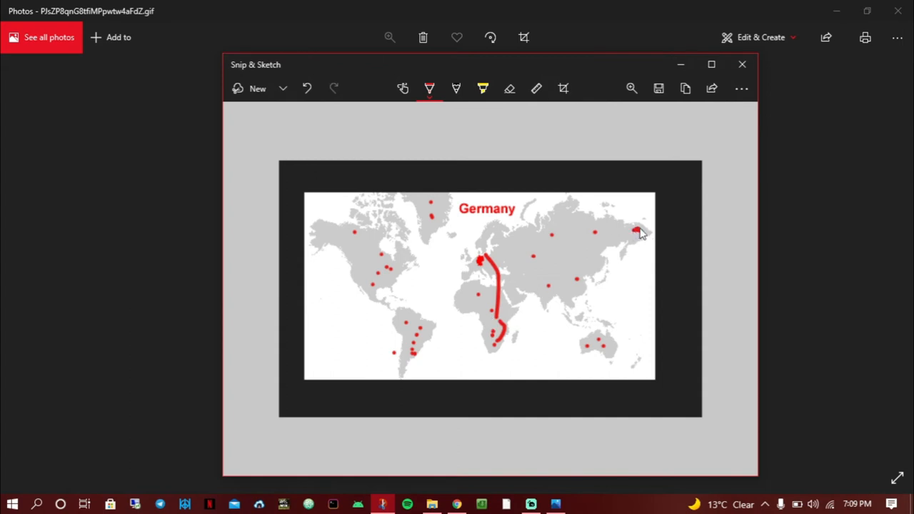
# - Draw red routes from southern Africa to China, on to far-eastern Russia, and looping back to southern Africa
pyautogui.moveTo(640, 231); pyautogui.dragTo(631, 229)
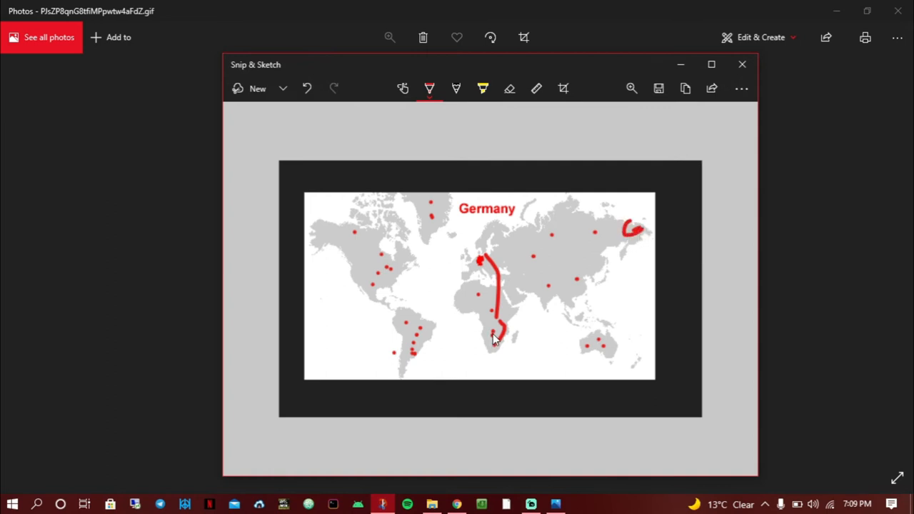
pyautogui.moveTo(497, 340); pyautogui.dragTo(574, 283)
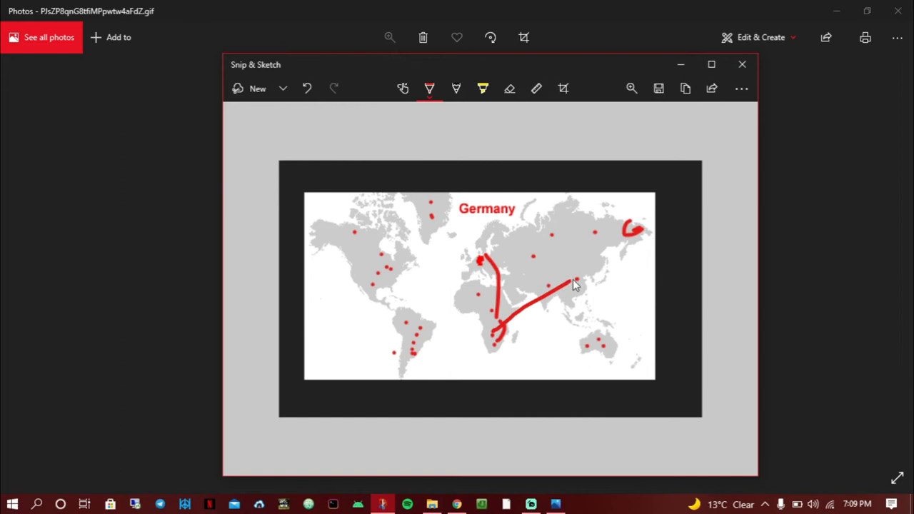
pyautogui.moveTo(575, 289); pyautogui.dragTo(635, 240)
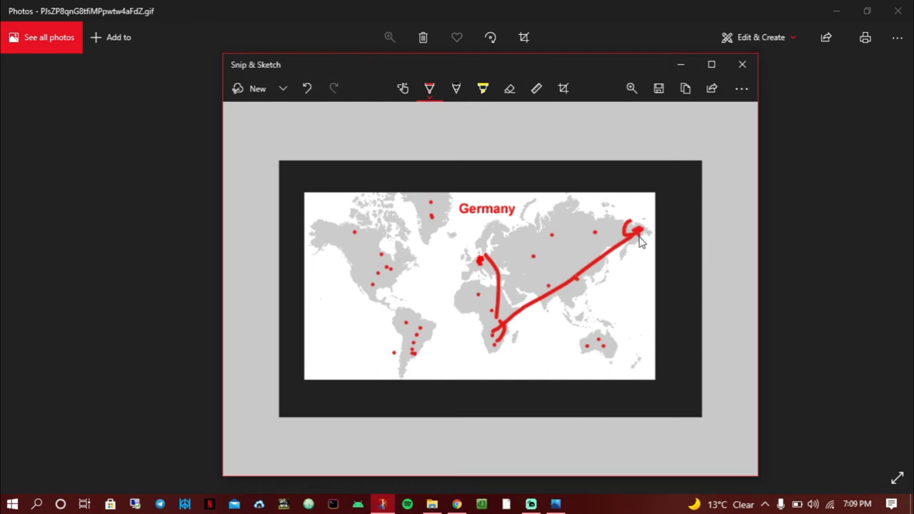
pyautogui.moveTo(640, 240); pyautogui.dragTo(507, 336)
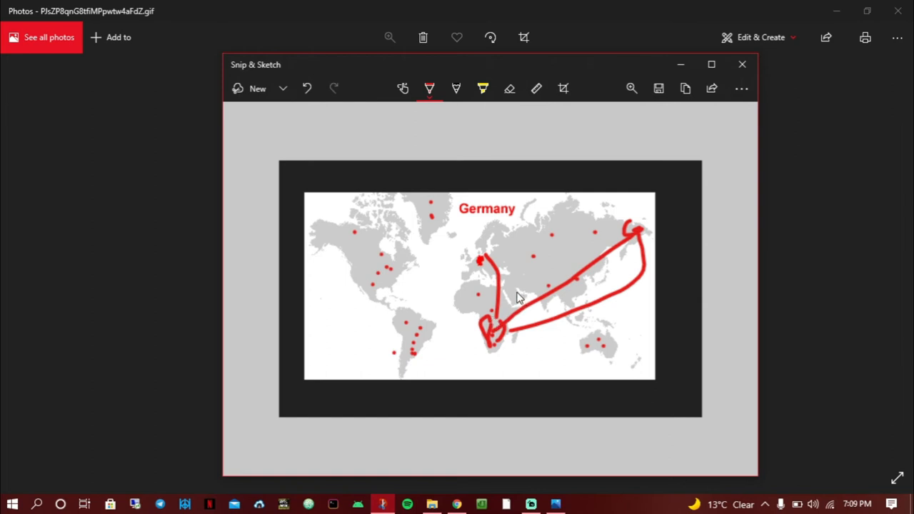
pyautogui.moveTo(507, 298)
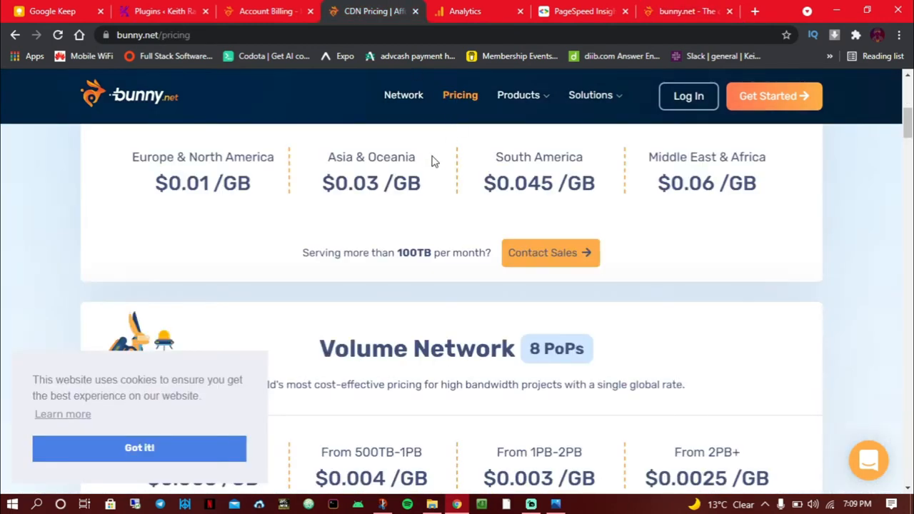
# - Show the Standard Network per-GB rates ($0.01–$0.06), highlighting region names, and dismiss the cookie notice
pyautogui.scroll(3)
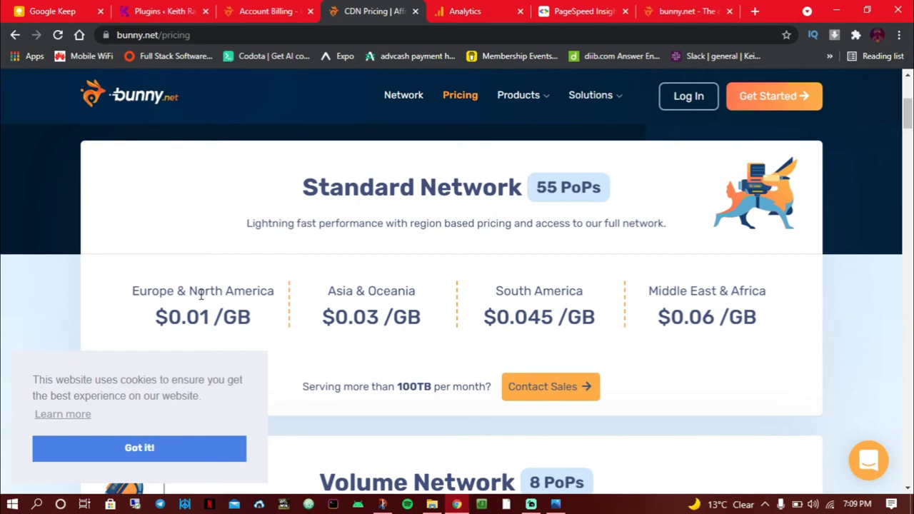
pyautogui.doubleClick(152, 291)
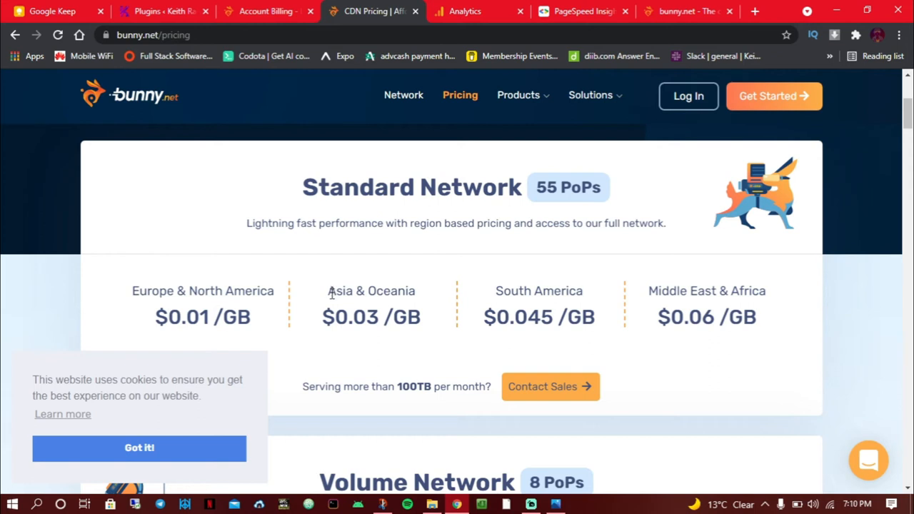
pyautogui.doubleClick(360, 317)
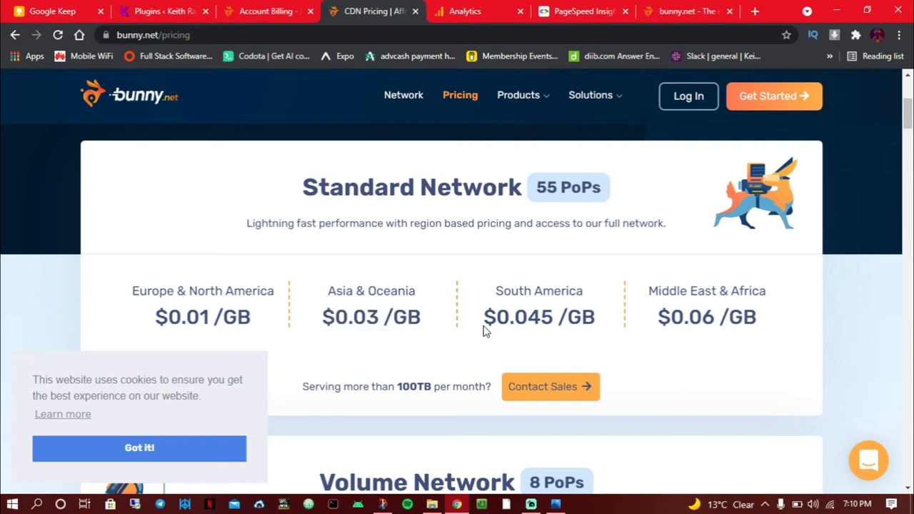
pyautogui.moveTo(764, 307)
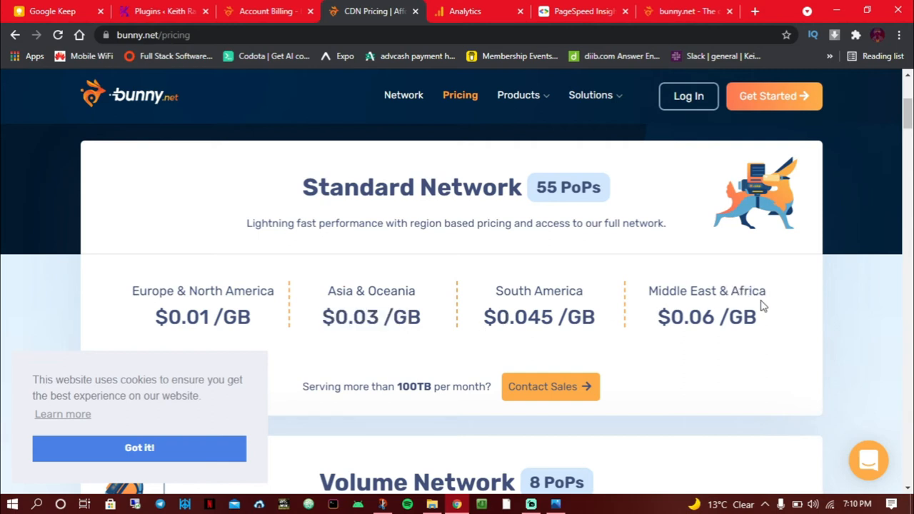
pyautogui.moveTo(685, 323)
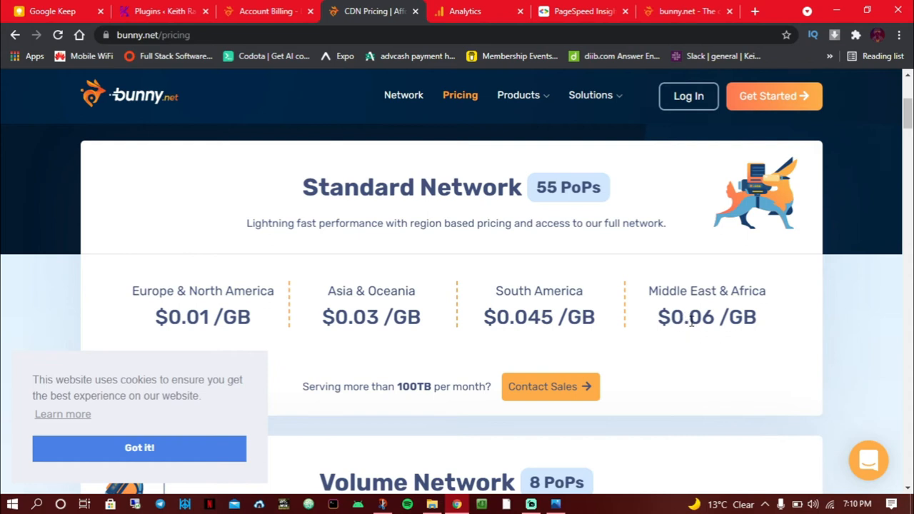
pyautogui.moveTo(369, 395)
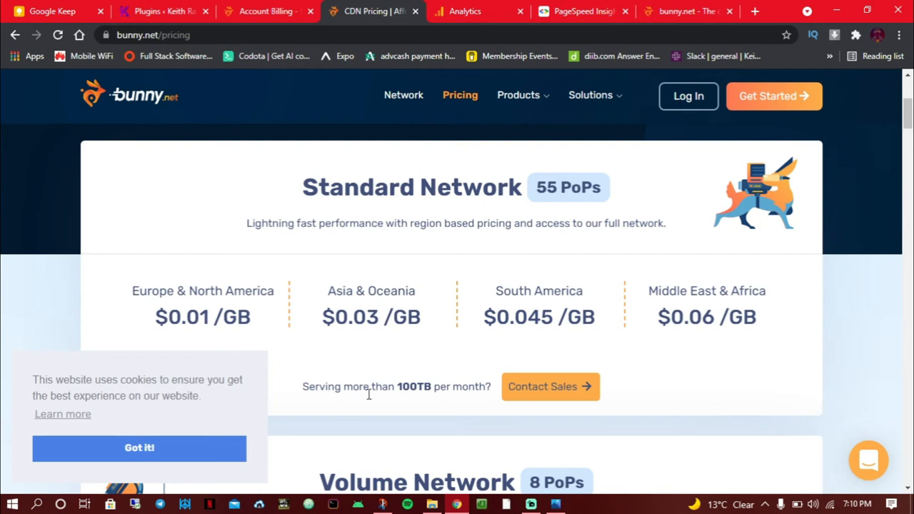
pyautogui.moveTo(202, 447)
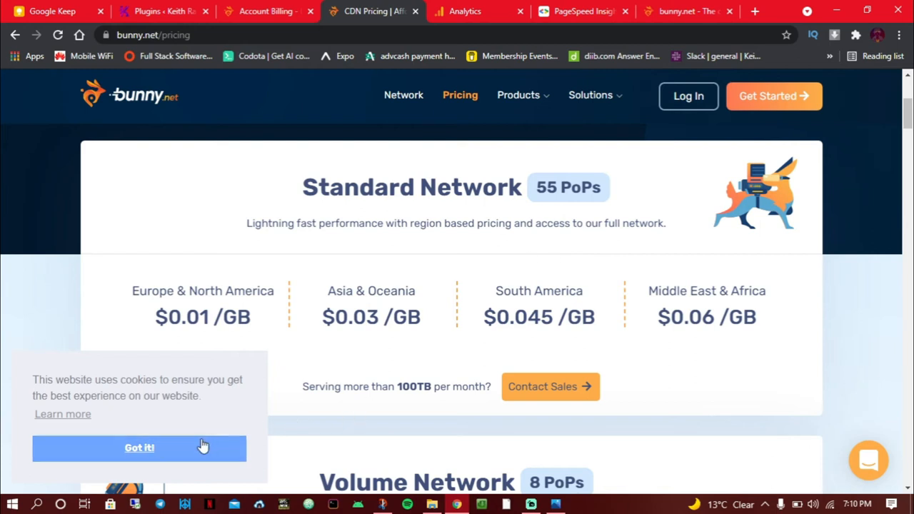
pyautogui.click(140, 448)
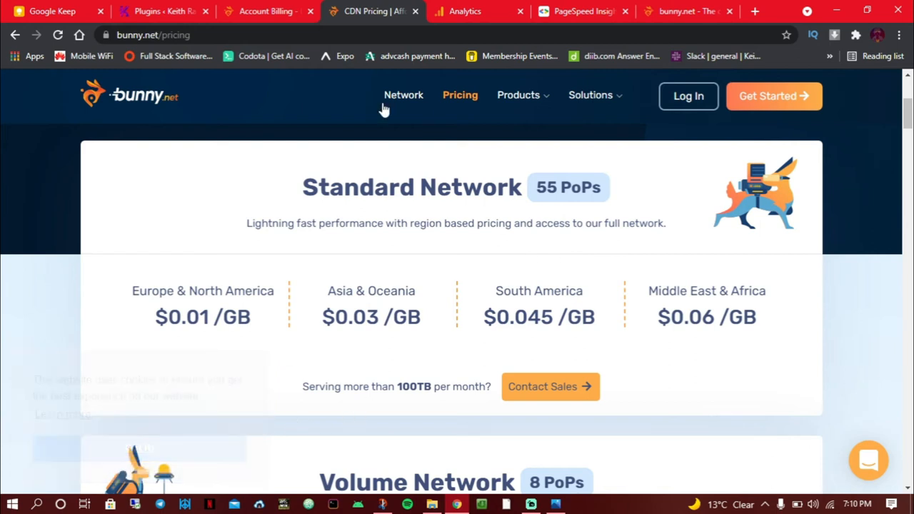
# - Look through the billing history of mostly $1.00 monthly charges
pyautogui.click(268, 12)
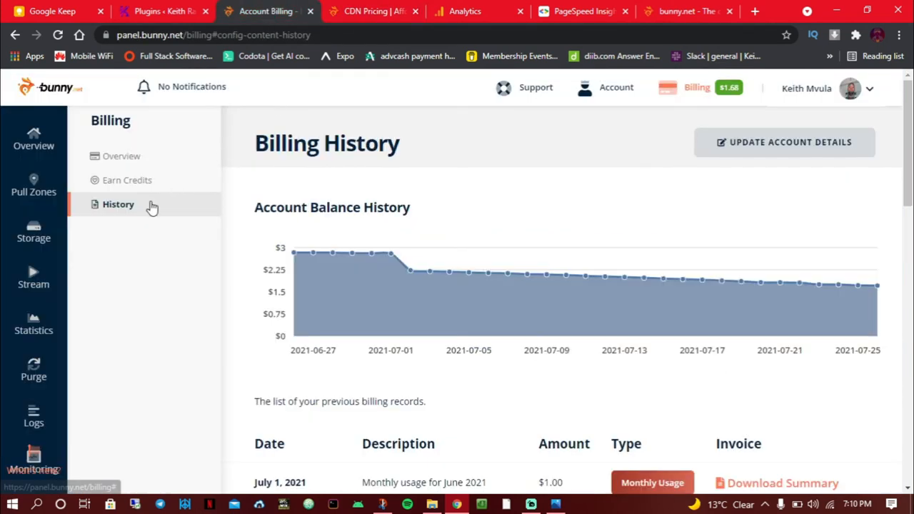
pyautogui.scroll(-3)
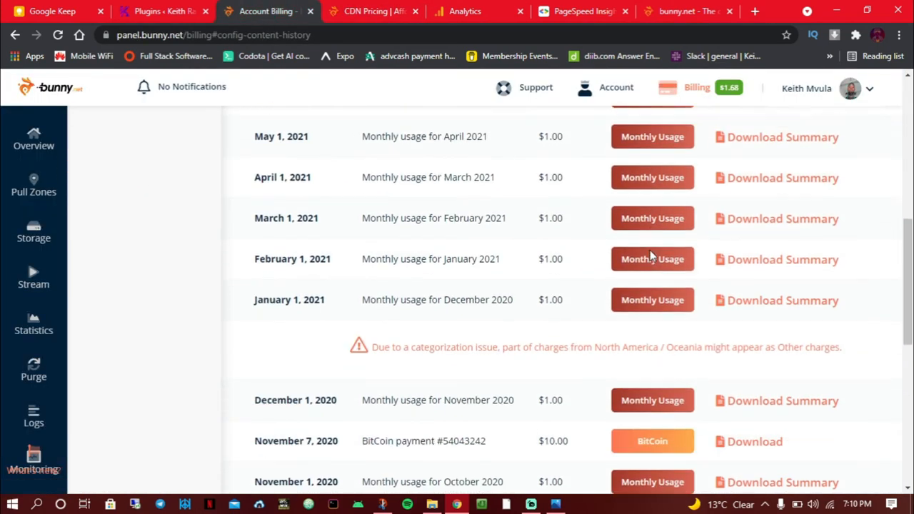
pyautogui.scroll(-3)
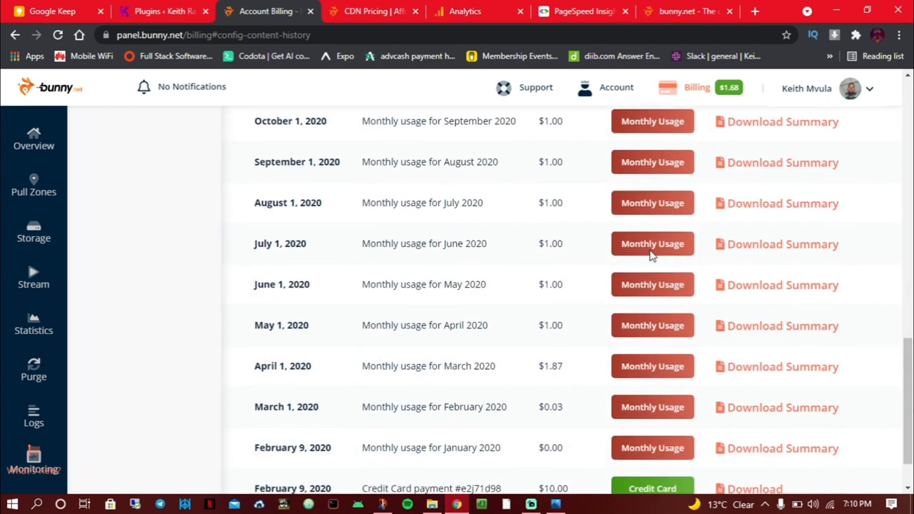
pyautogui.moveTo(257, 140)
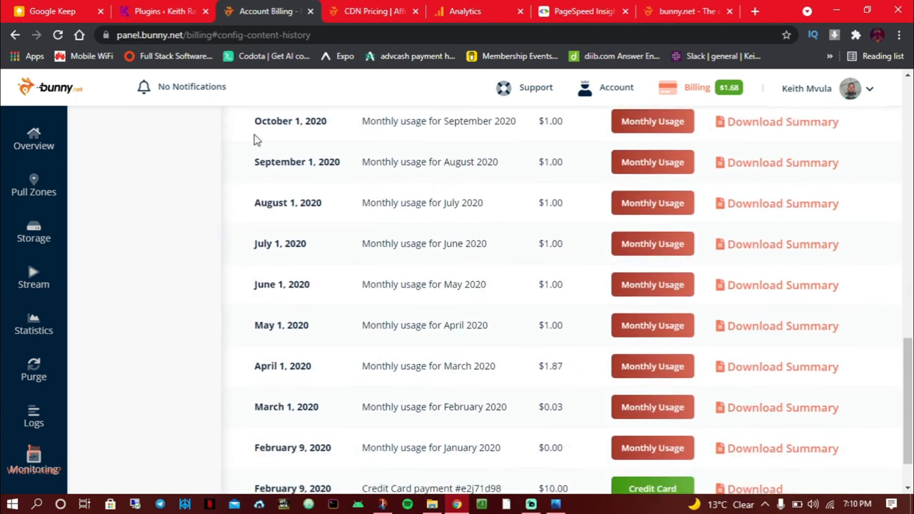
pyautogui.moveTo(677, 300)
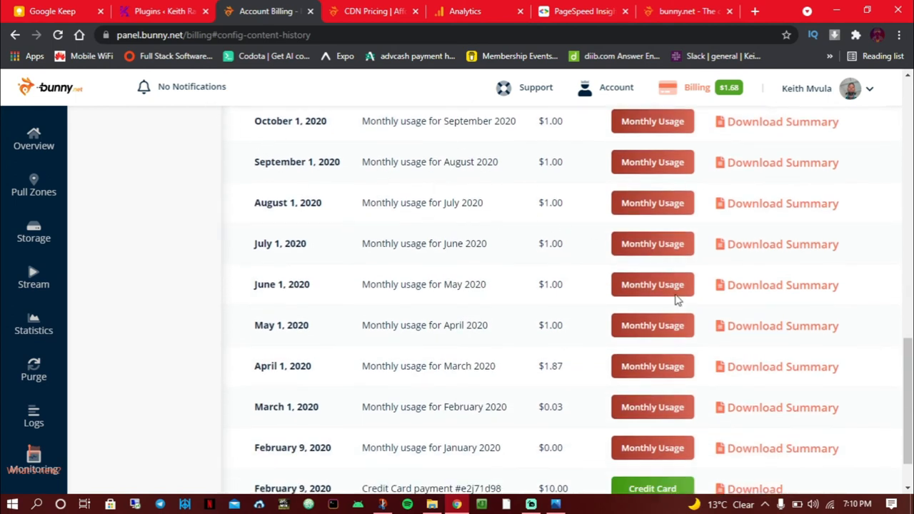
pyautogui.moveTo(537, 348)
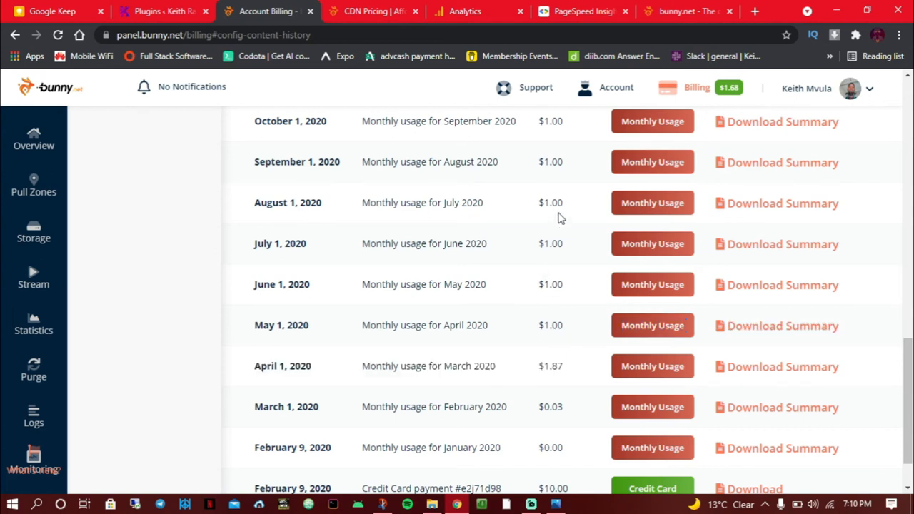
pyautogui.moveTo(643, 263)
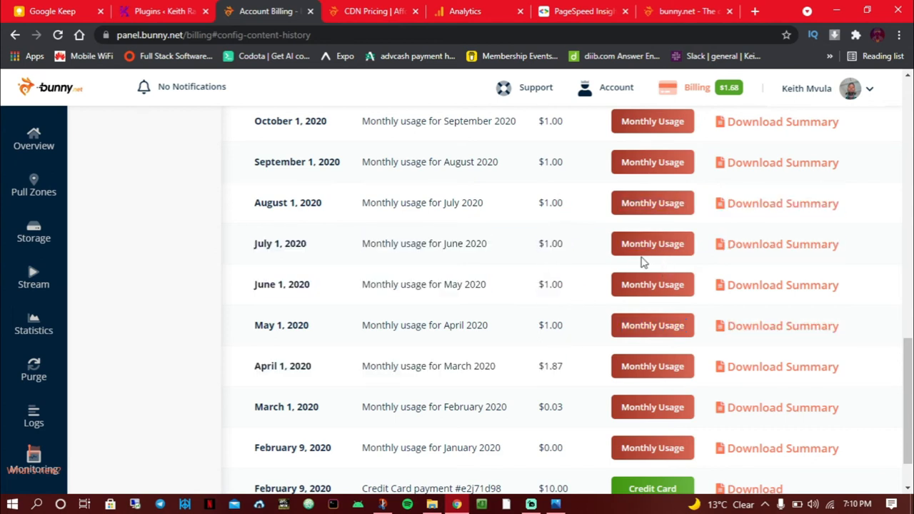
pyautogui.scroll(3)
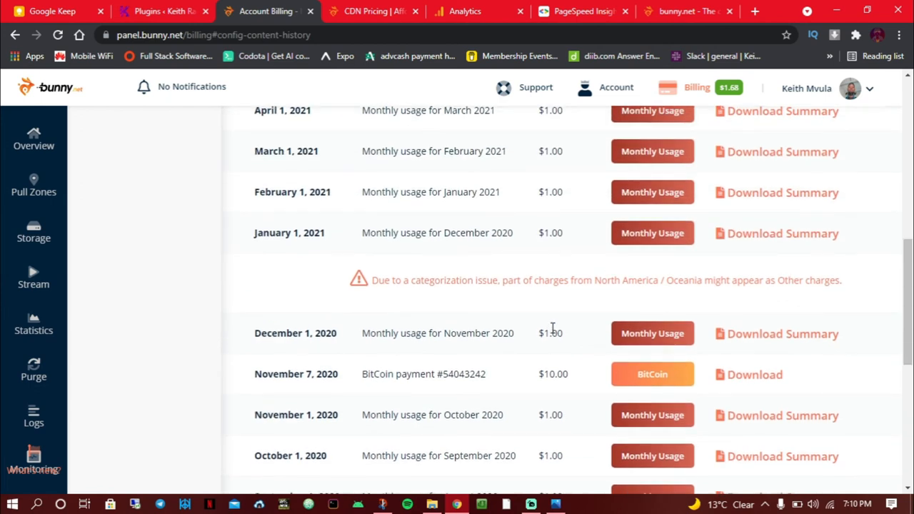
pyautogui.moveTo(545, 312)
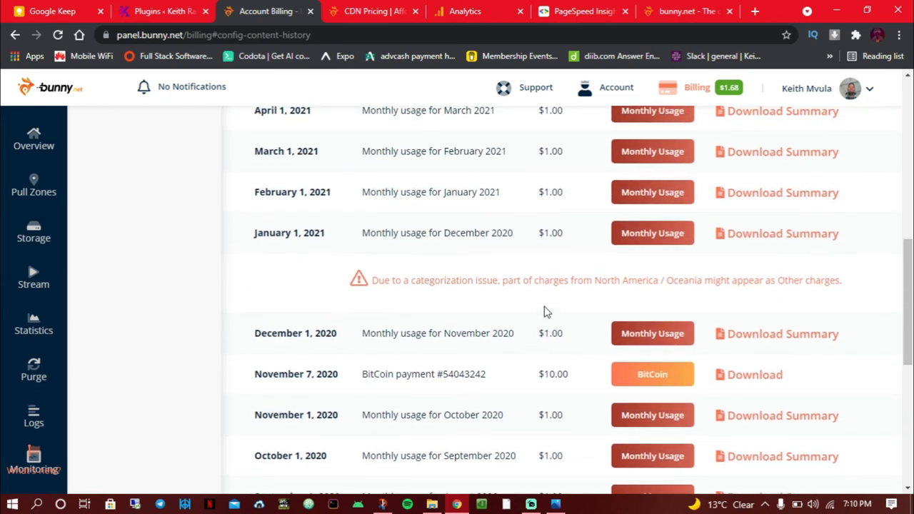
# - Switch to the Google Analytics All Pages report
pyautogui.click(466, 11)
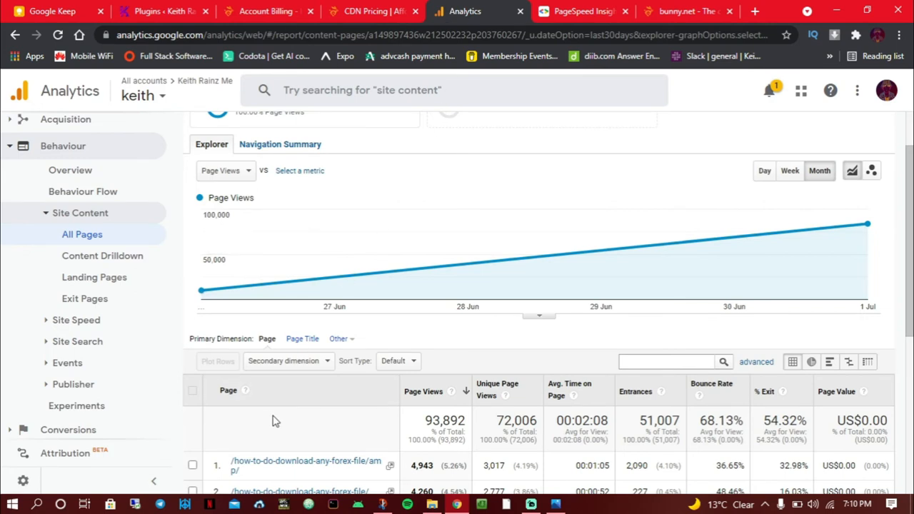
pyautogui.moveTo(418, 415)
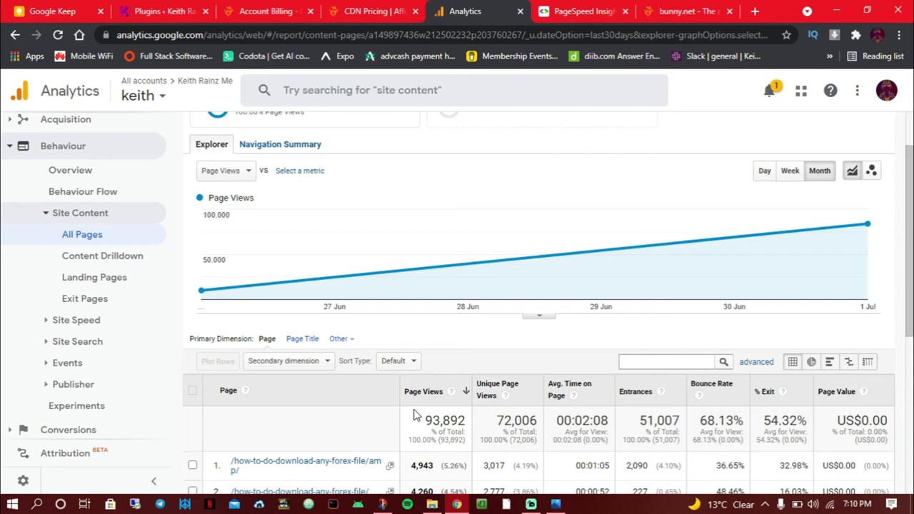
pyautogui.moveTo(331, 337)
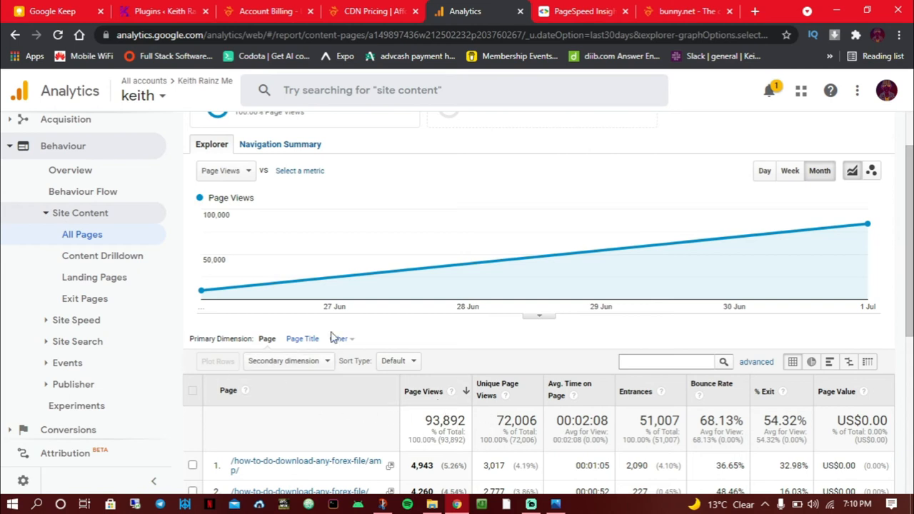
pyautogui.moveTo(857, 134)
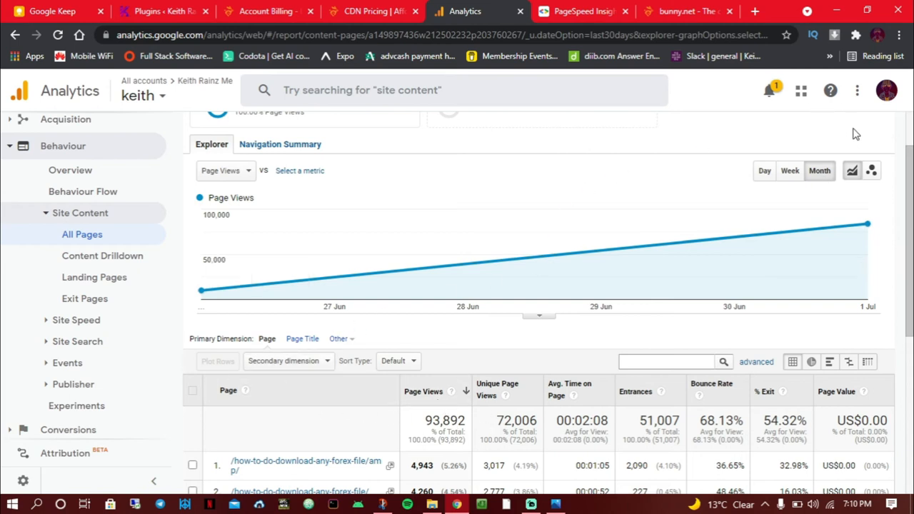
# - Scroll the All Pages report to show the 26 Jun–25 Jul 2021 range and 93,892 page views
pyautogui.scroll(3)
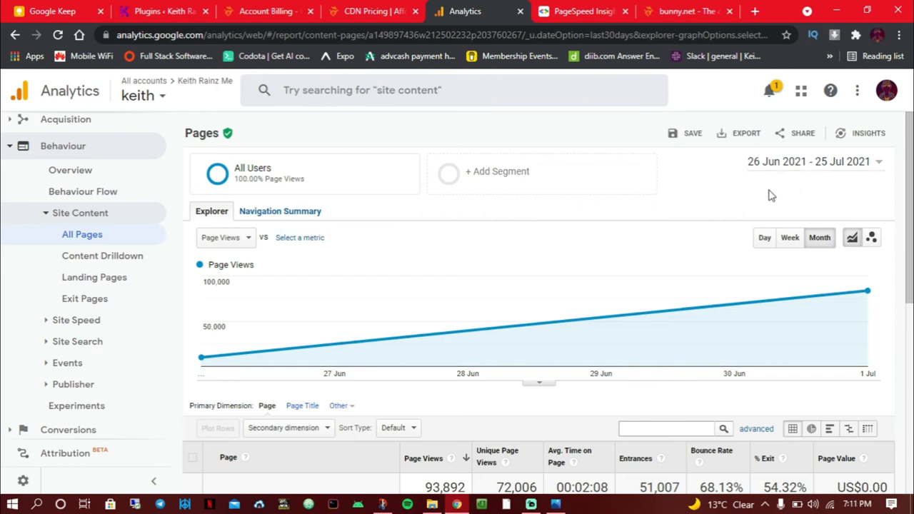
pyautogui.scroll(-3)
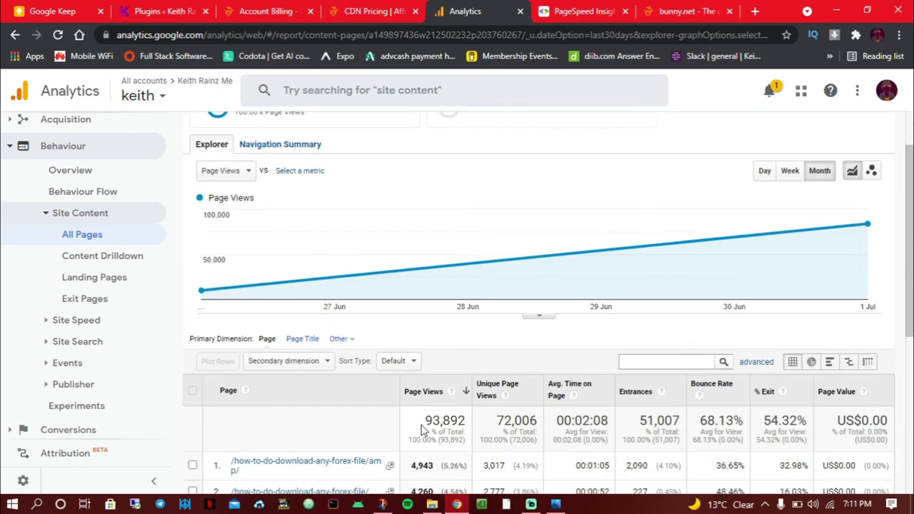
pyautogui.scroll(3)
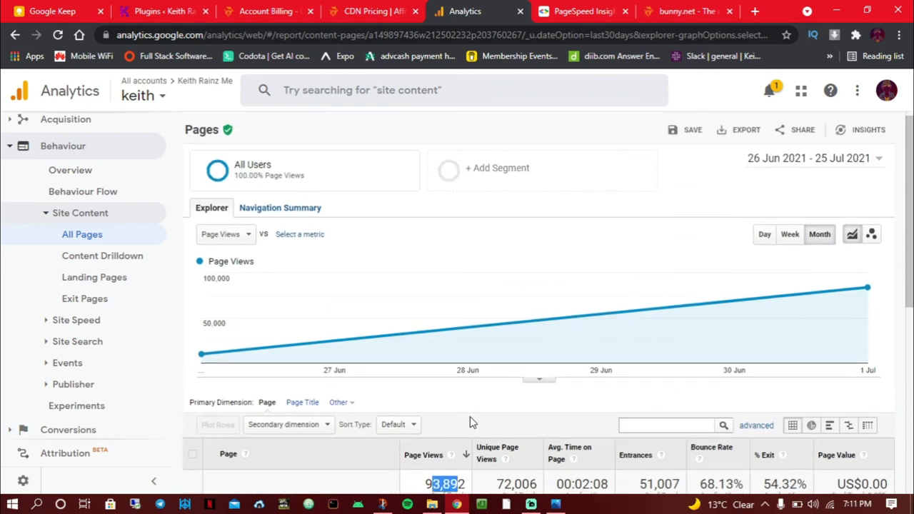
# - Return via the CDN pricing page to Billing History and scroll its balance chart and past charges
pyautogui.click(371, 11)
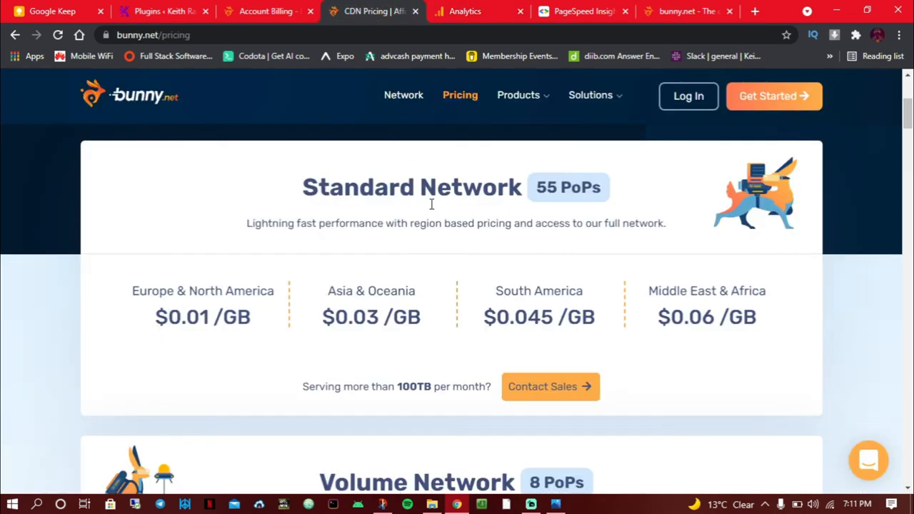
pyautogui.click(266, 11)
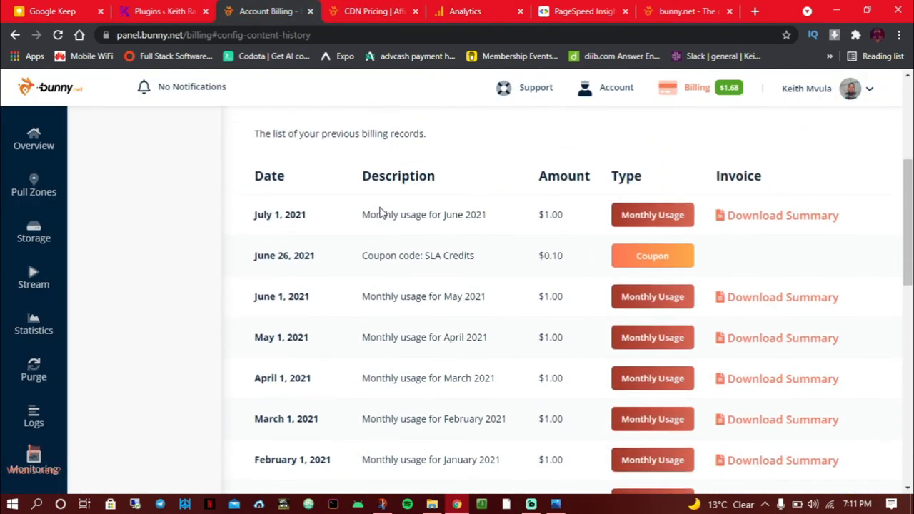
pyautogui.scroll(3)
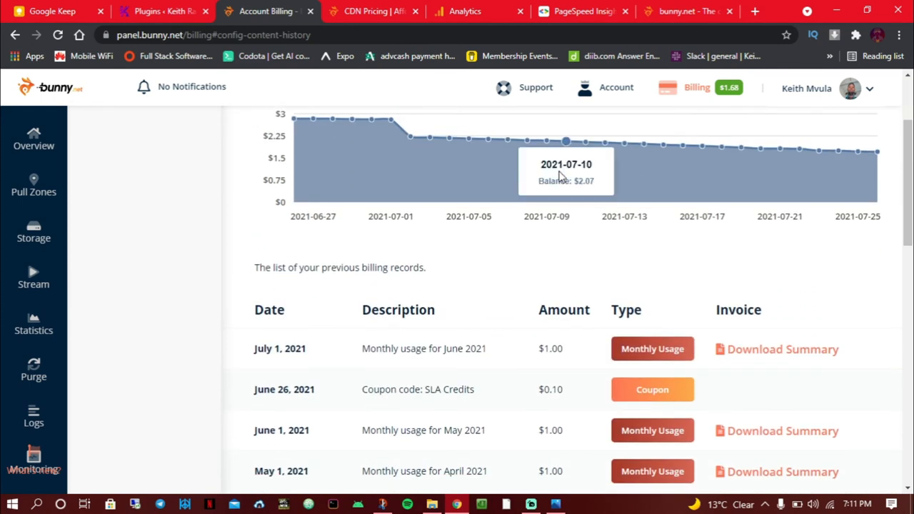
pyautogui.scroll(-3)
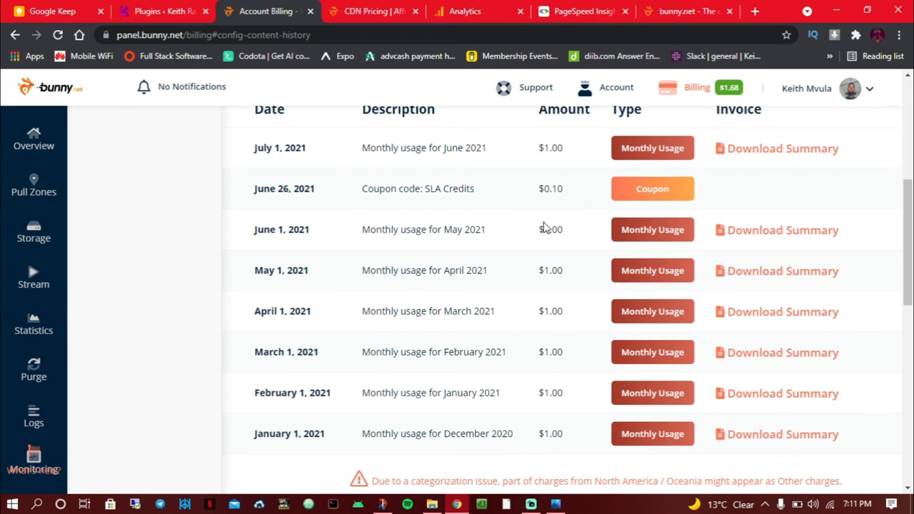
pyautogui.scroll(3)
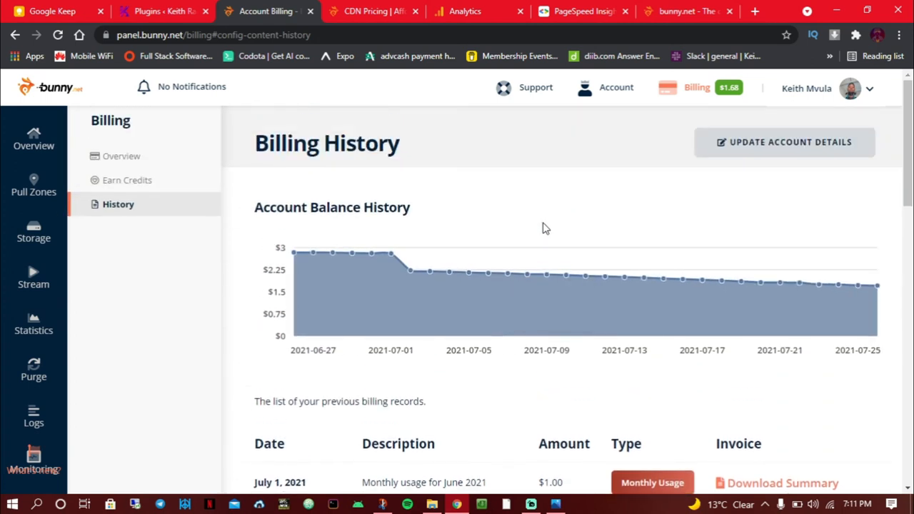
pyautogui.moveTo(288, 202)
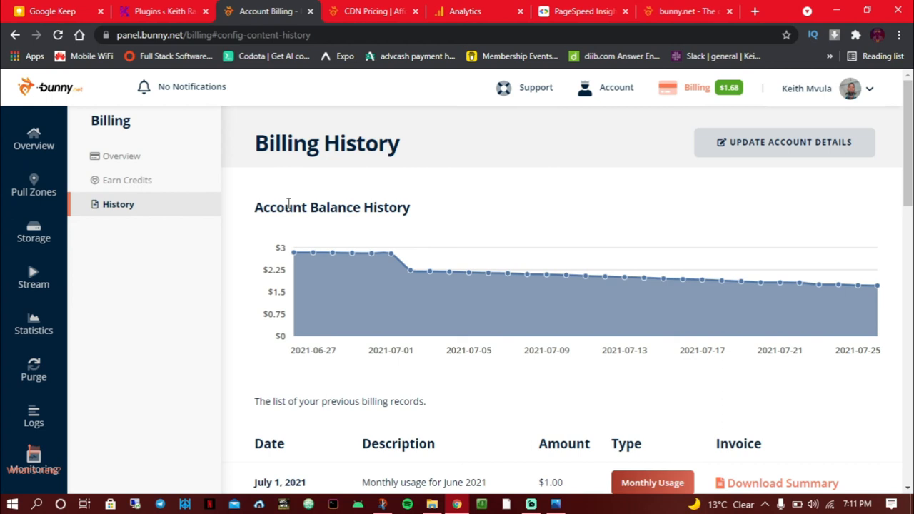
pyautogui.moveTo(521, 211)
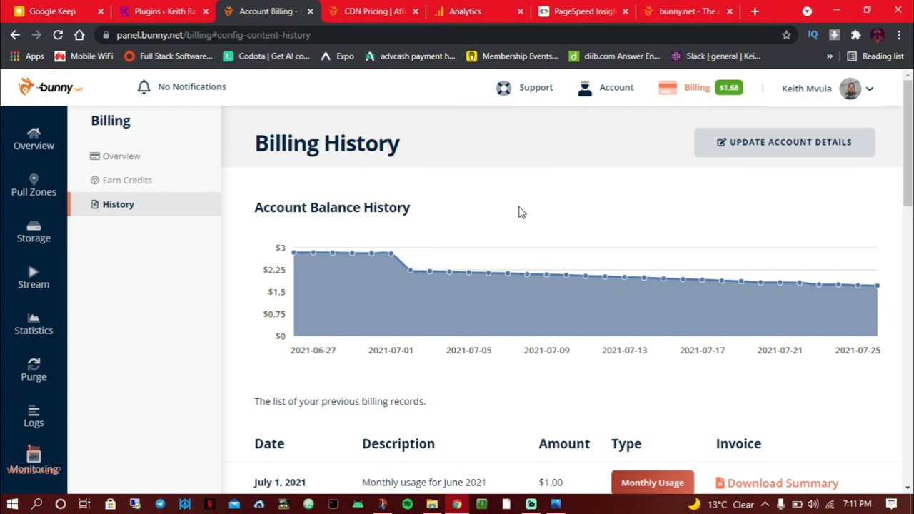
pyautogui.moveTo(532, 223)
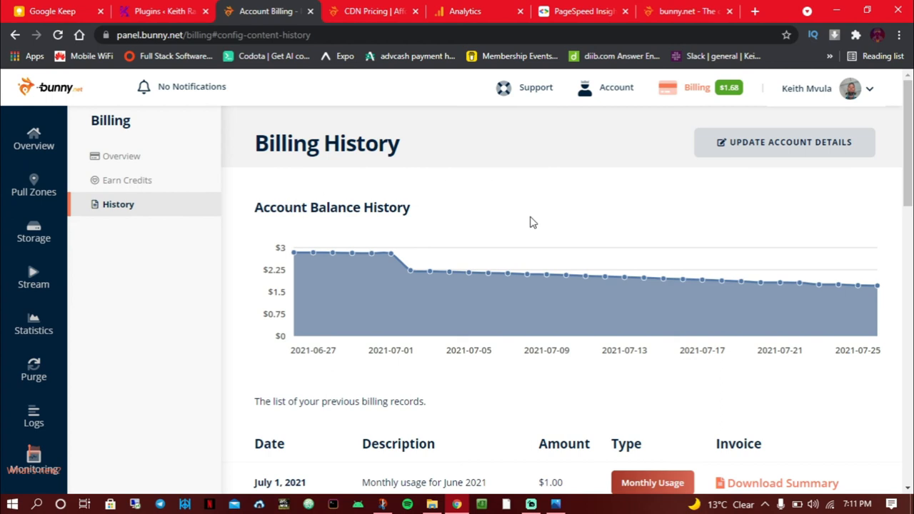
pyautogui.moveTo(507, 275)
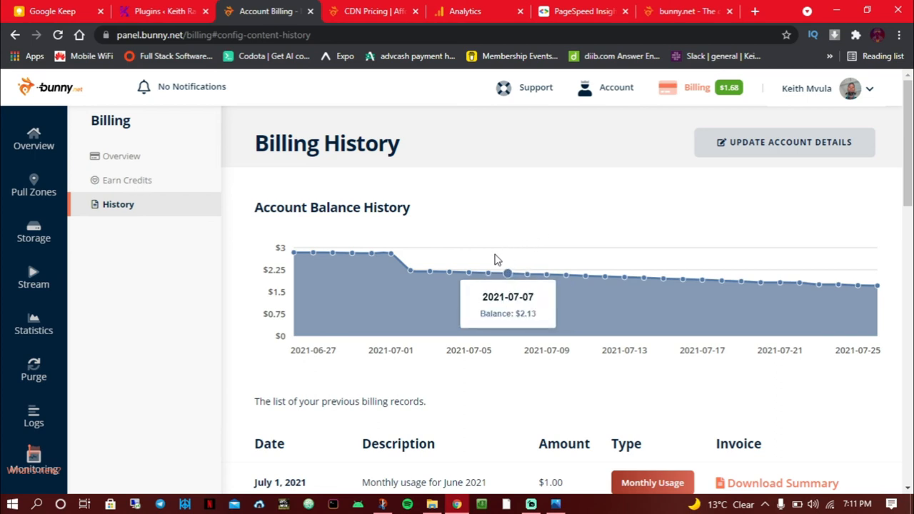
pyautogui.moveTo(163, 123)
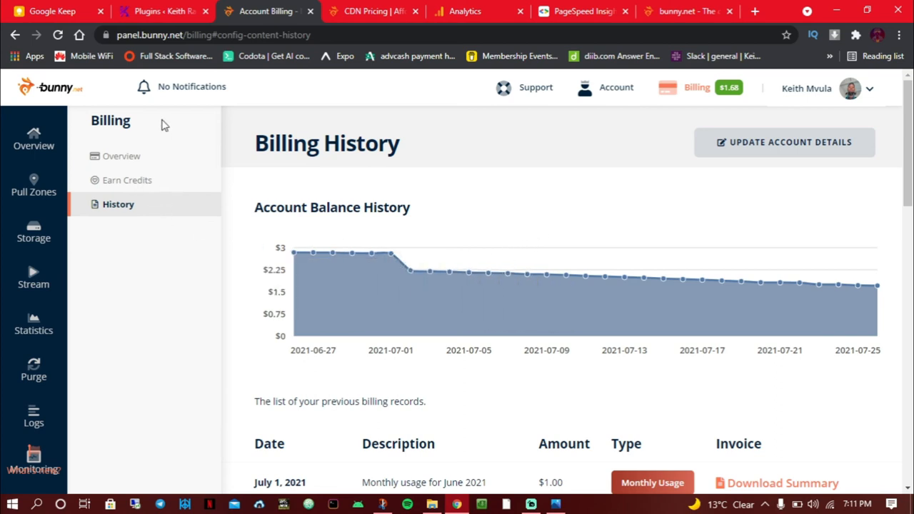
pyautogui.moveTo(211, 120)
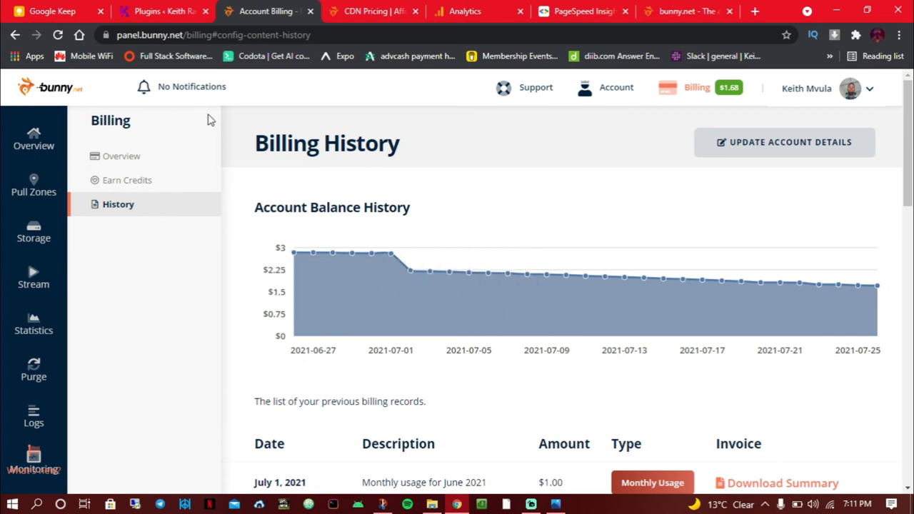
pyautogui.moveTo(892, 192)
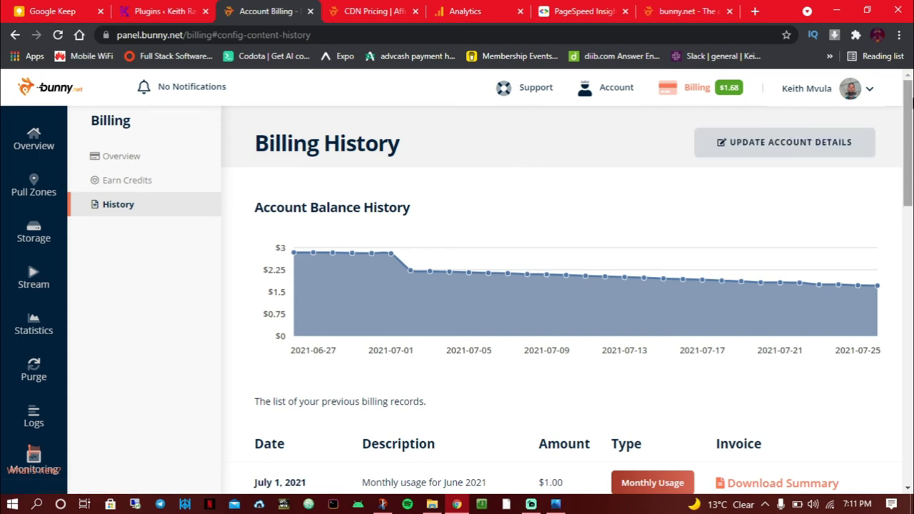
pyautogui.scroll(-3)
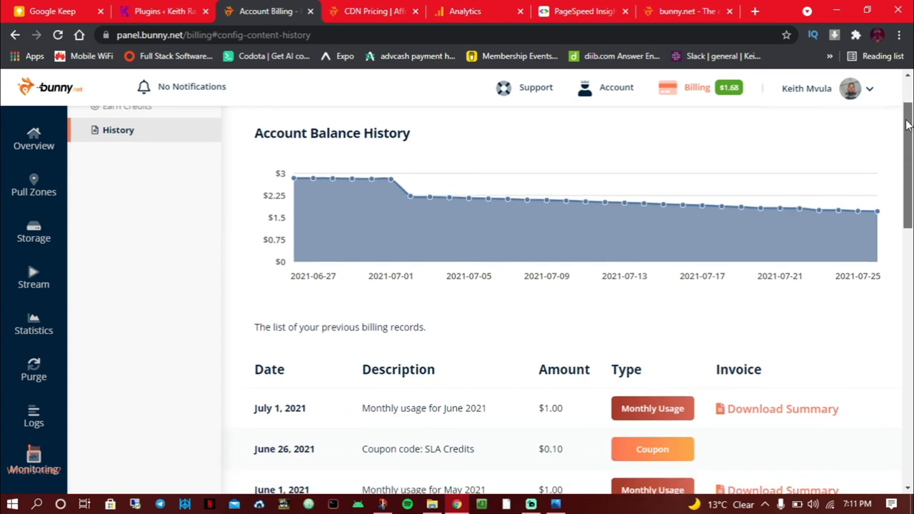
pyautogui.scroll(3)
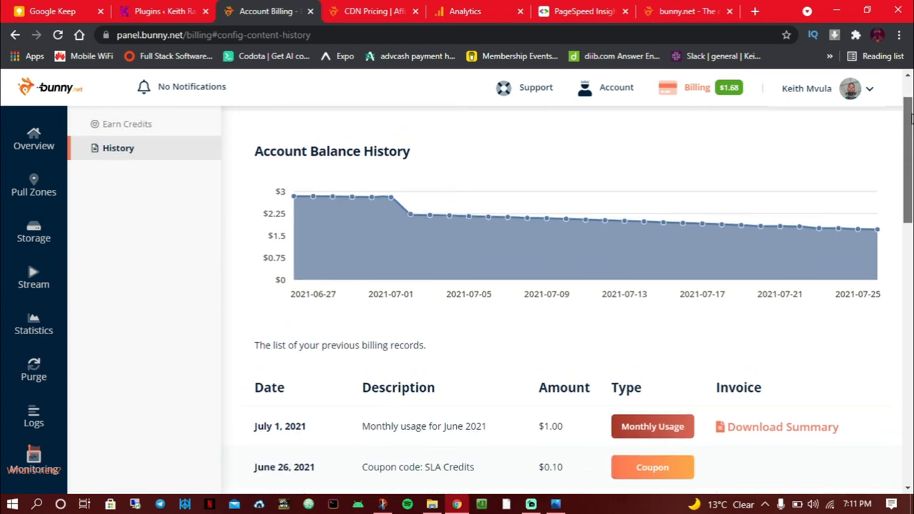
pyautogui.scroll(3)
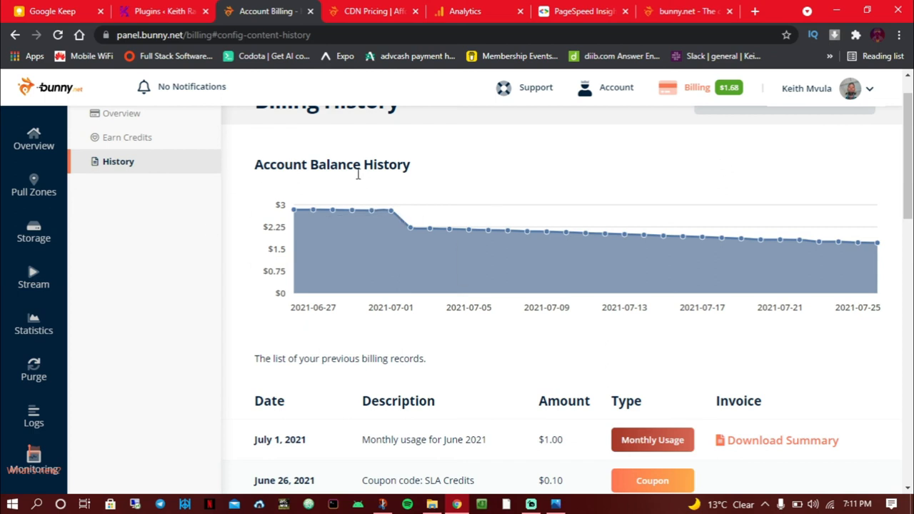
pyautogui.scroll(3)
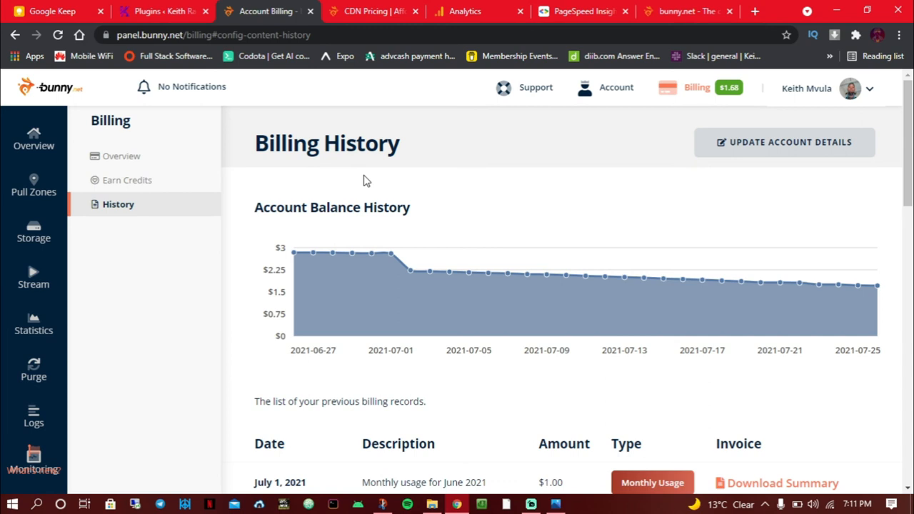
pyautogui.scroll(-3)
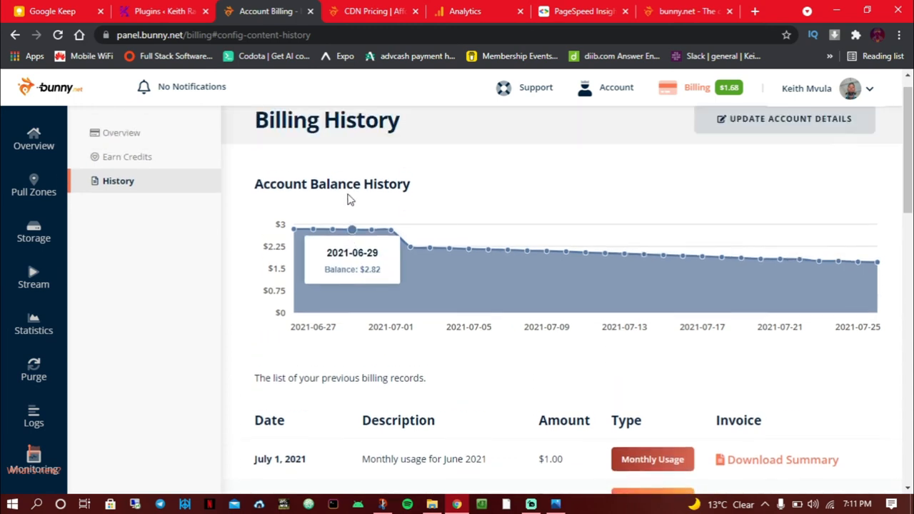
pyautogui.scroll(3)
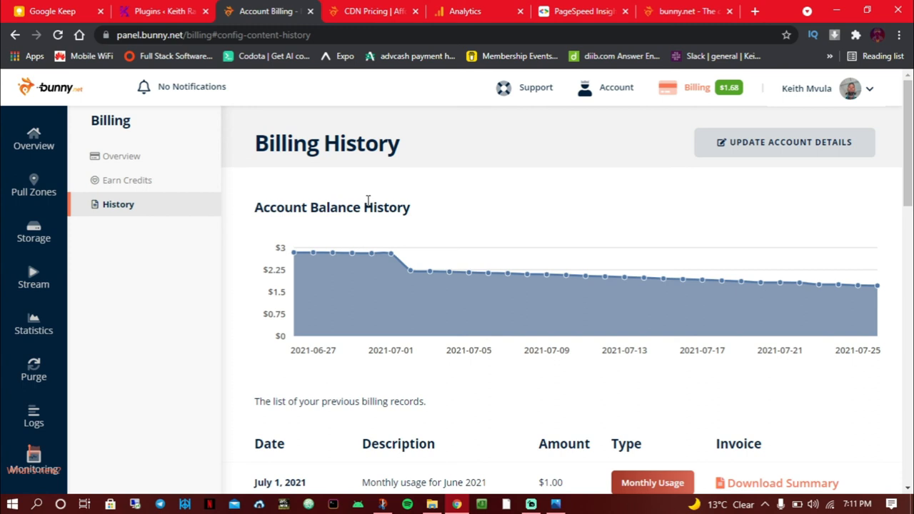
pyautogui.scroll(-3)
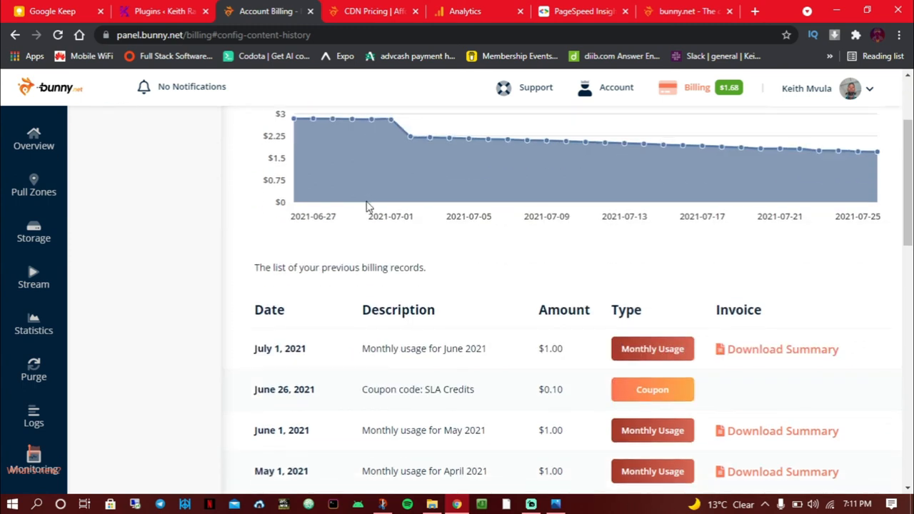
pyautogui.scroll(3)
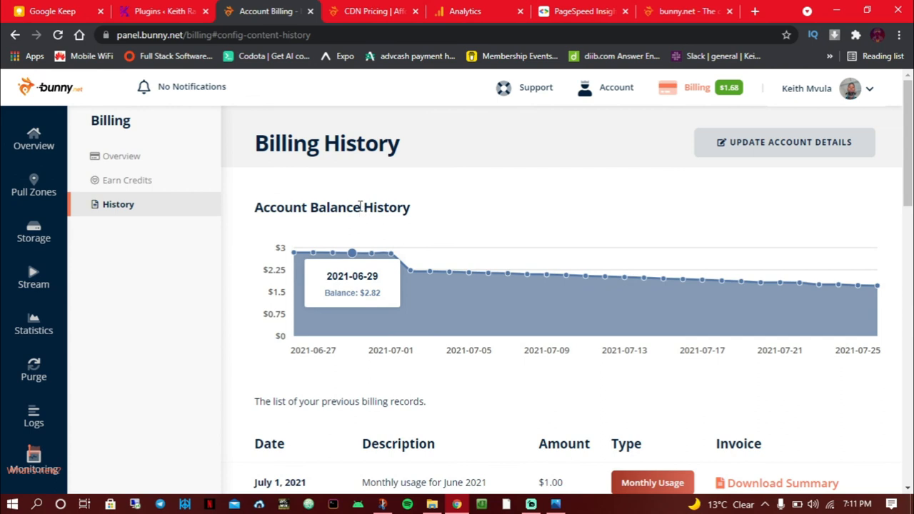
pyautogui.moveTo(335, 227)
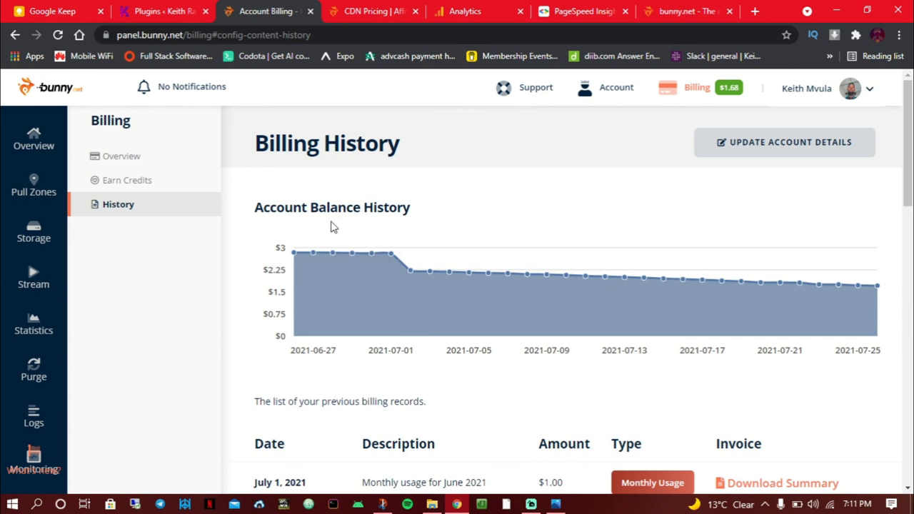
pyautogui.moveTo(349, 223)
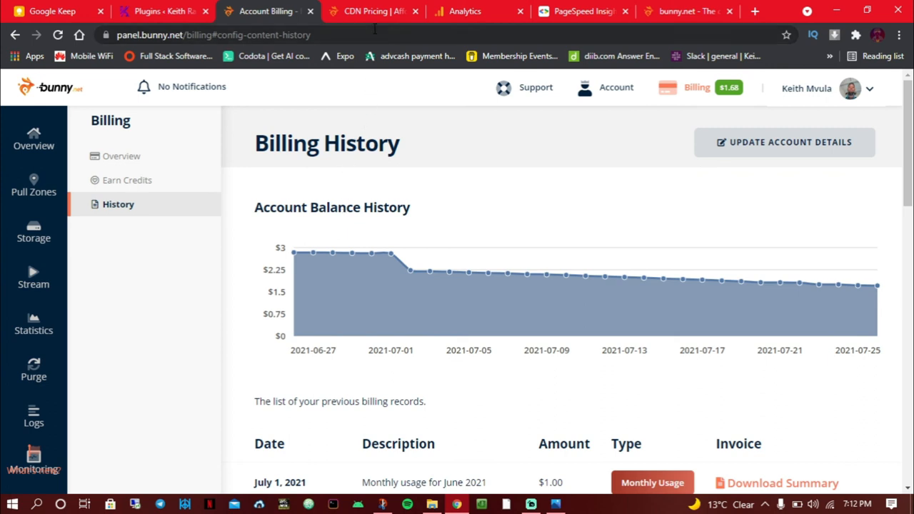
pyautogui.moveTo(377, 232)
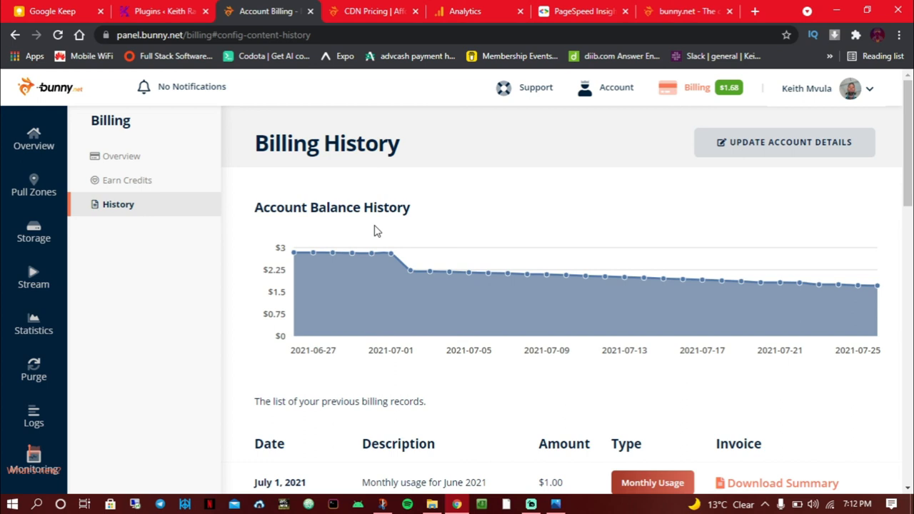
pyautogui.moveTo(537, 88)
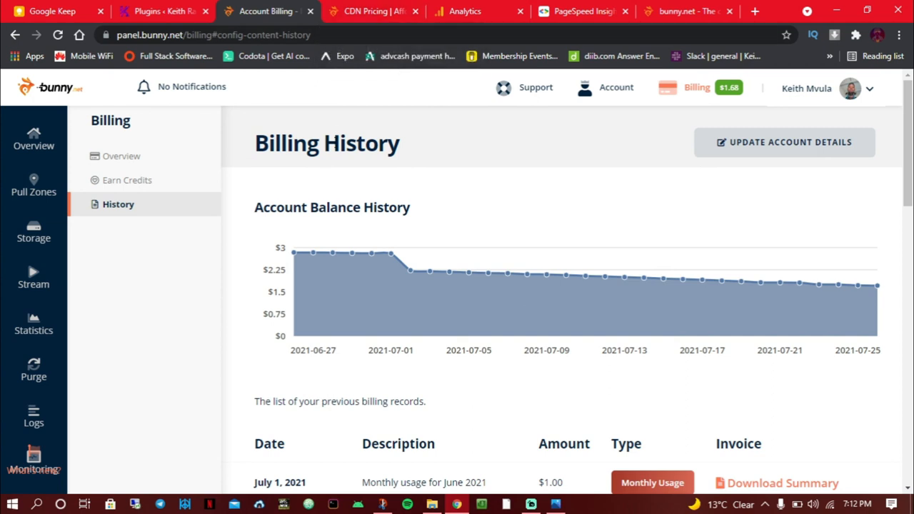
pyautogui.moveTo(273, 135)
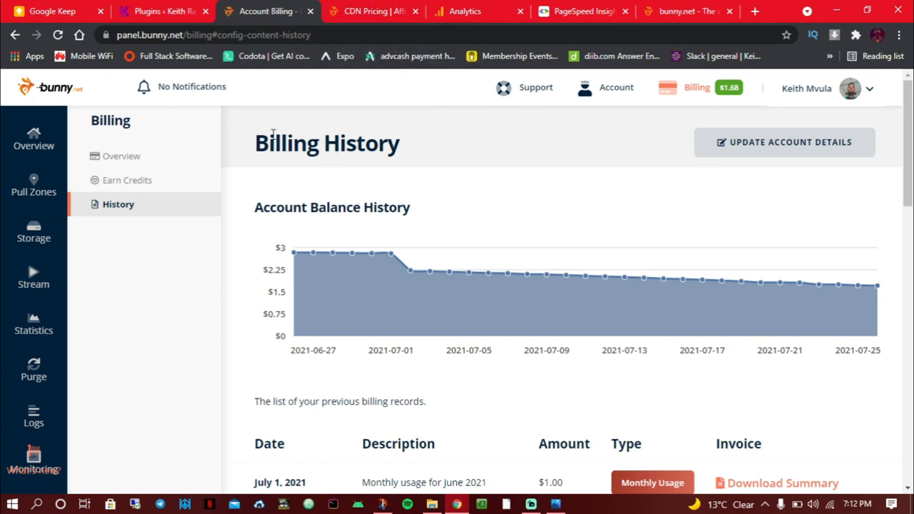
pyautogui.scroll(-3)
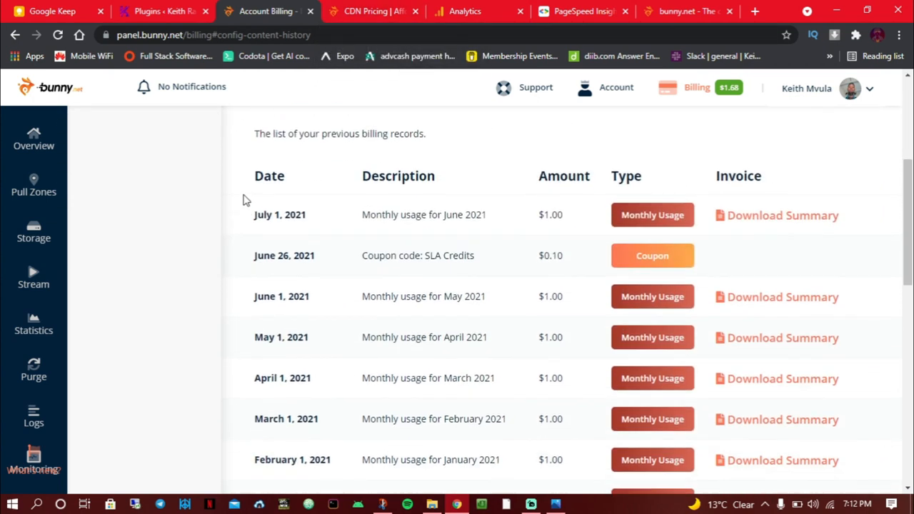
pyautogui.scroll(3)
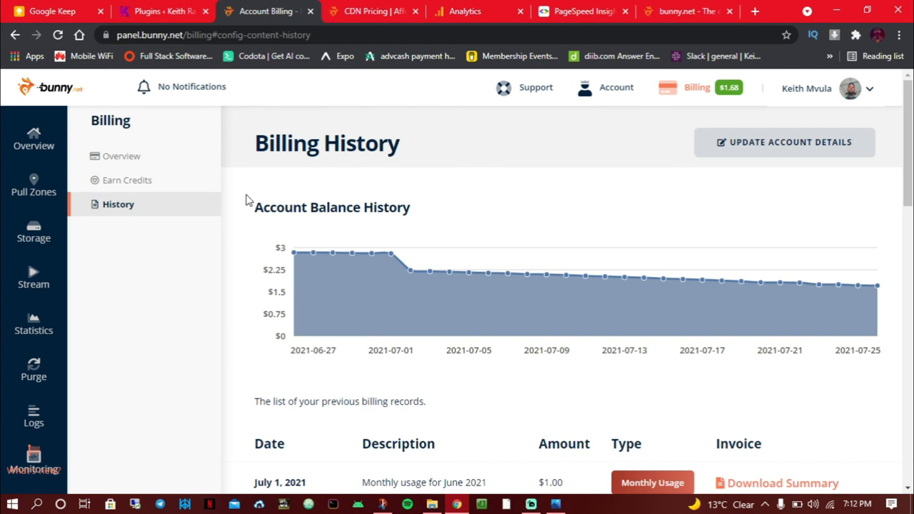
pyautogui.scroll(-3)
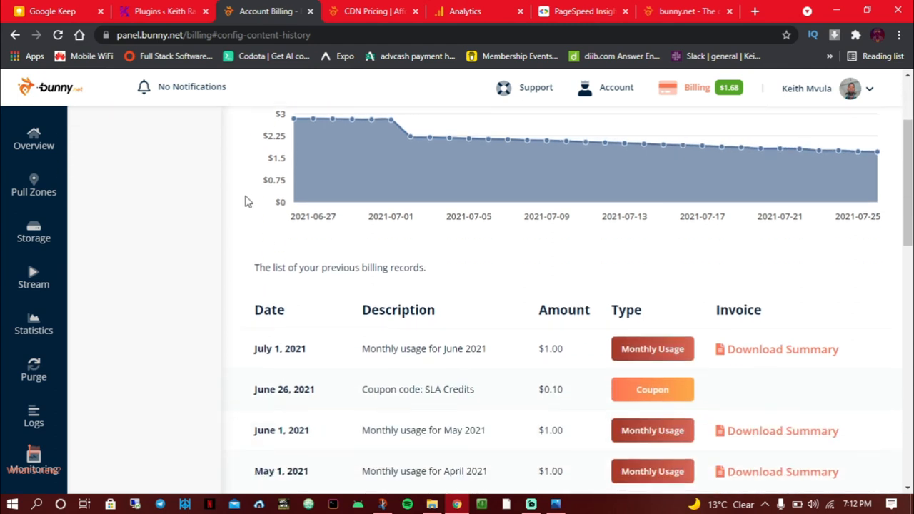
pyautogui.scroll(-3)
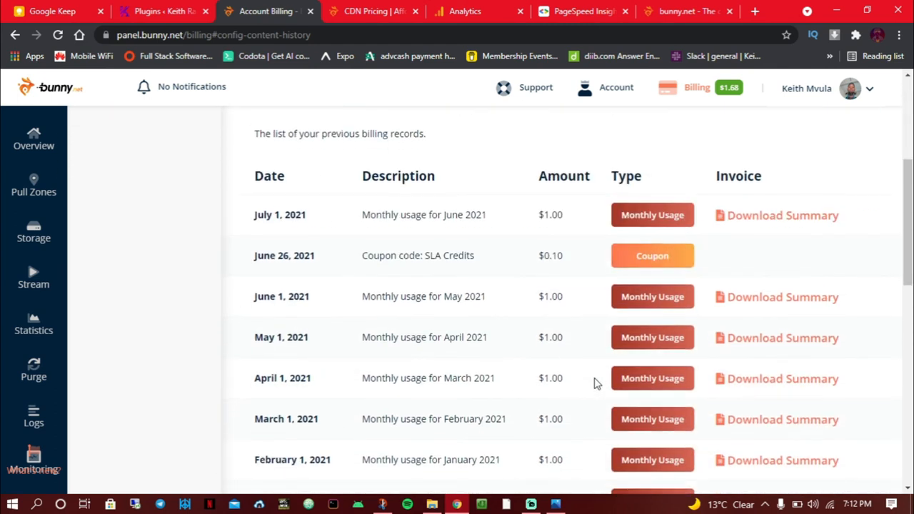